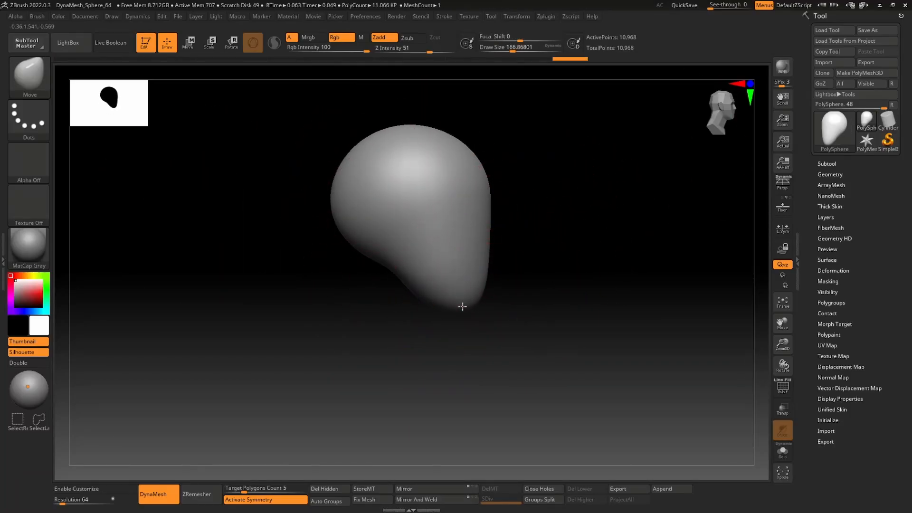
# Push the sphere into an egg-shaped head, slice off a side, and mask the eye area.
pyautogui.moveTo(442, 127); pyautogui.dragTo(511, 225)
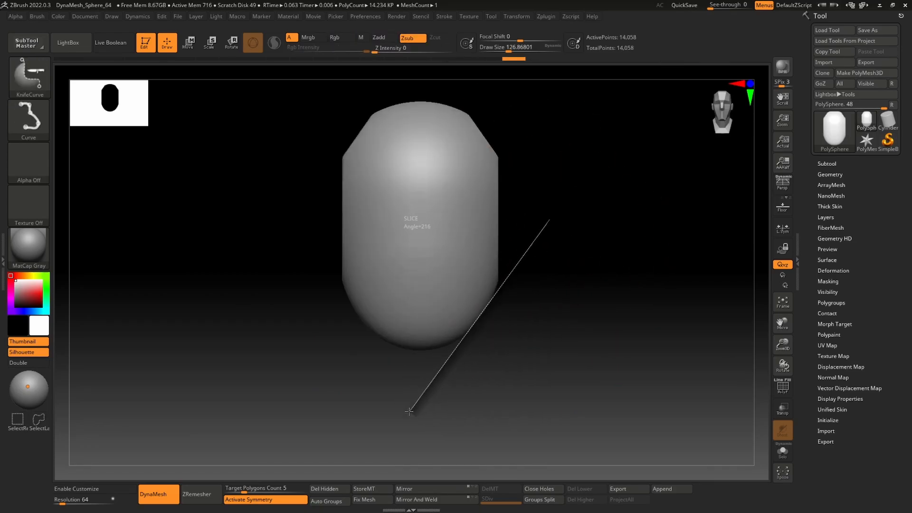
pyautogui.moveTo(409, 412); pyautogui.dragTo(482, 368)
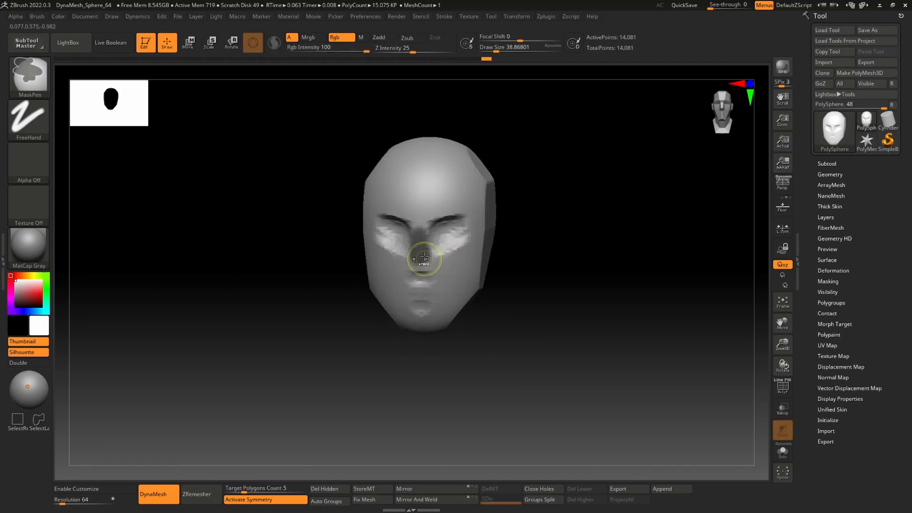
pyautogui.moveTo(424, 258); pyautogui.dragTo(495, 231)
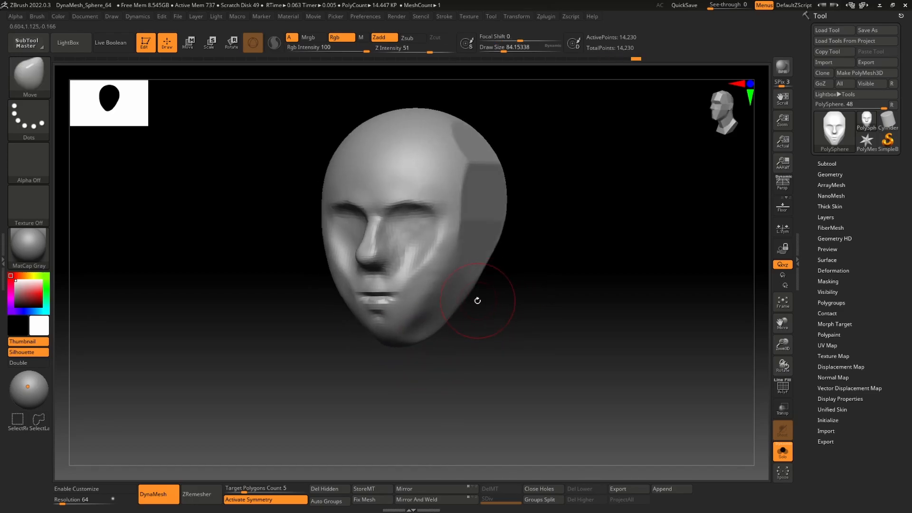
# Shape the cheek, jaw and chin, pull out the nose, and build up the cheeks.
pyautogui.moveTo(477, 301); pyautogui.dragTo(425, 338)
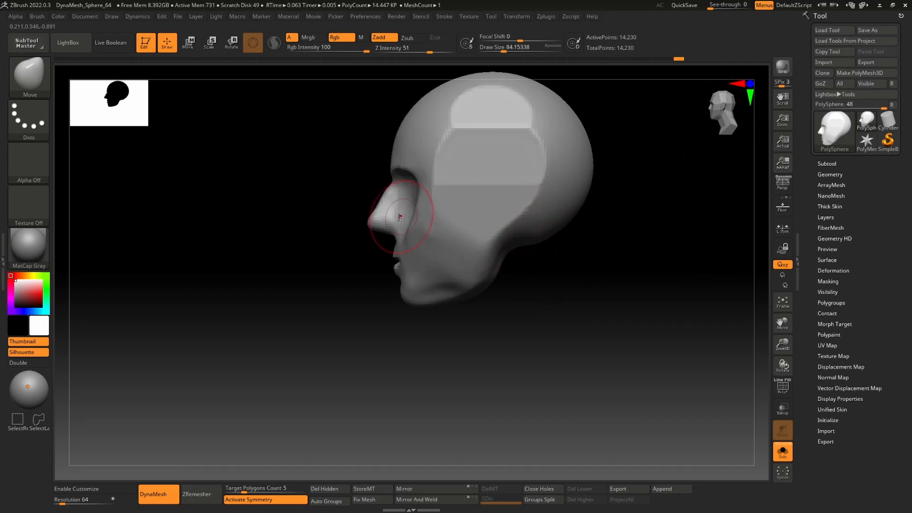
pyautogui.moveTo(399, 217); pyautogui.dragTo(438, 365)
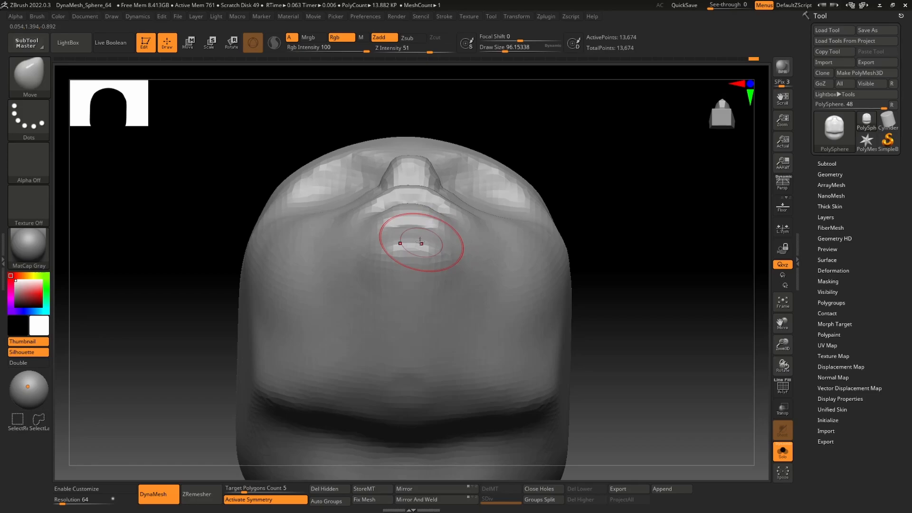
pyautogui.moveTo(420, 241); pyautogui.dragTo(336, 340)
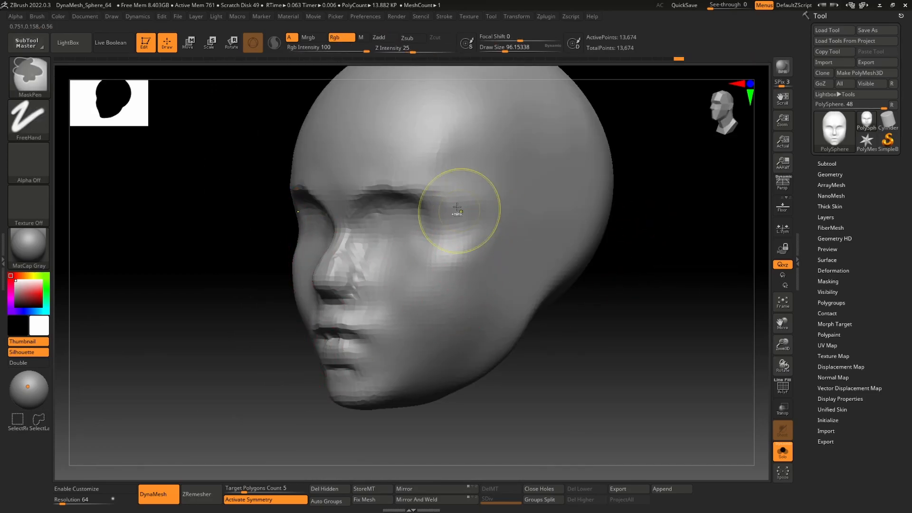
pyautogui.moveTo(458, 209); pyautogui.dragTo(428, 320)
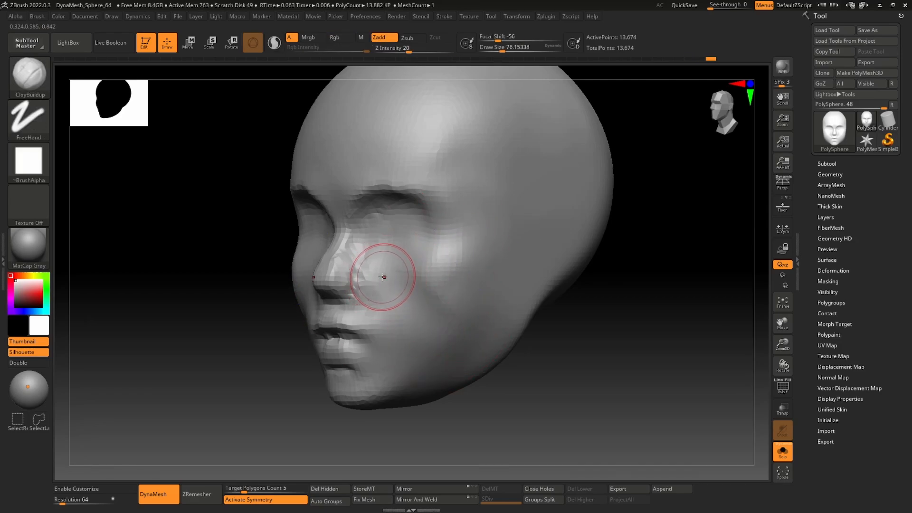
pyautogui.moveTo(382, 276); pyautogui.dragTo(439, 192)
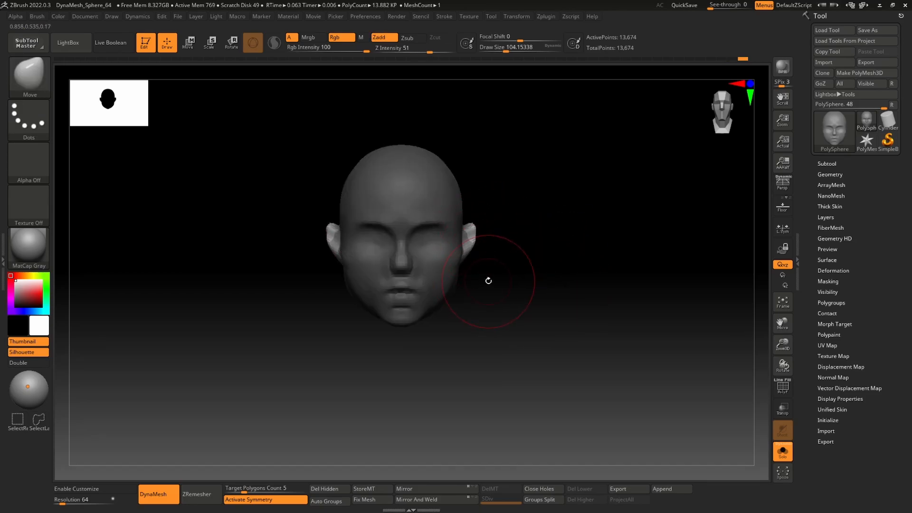
# Adjust the front of the face, shape the ear, carve the profile, and round the skull.
pyautogui.moveTo(489, 280); pyautogui.dragTo(561, 244)
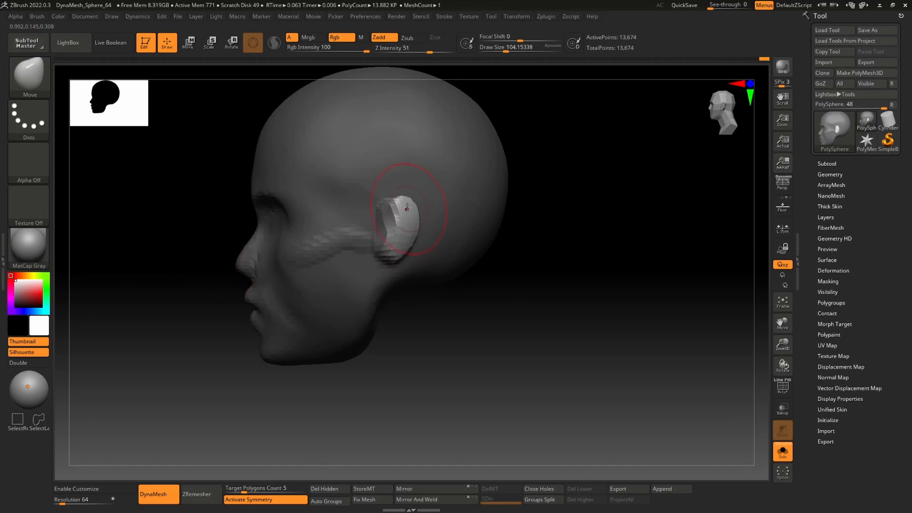
pyautogui.moveTo(407, 209); pyautogui.dragTo(518, 295)
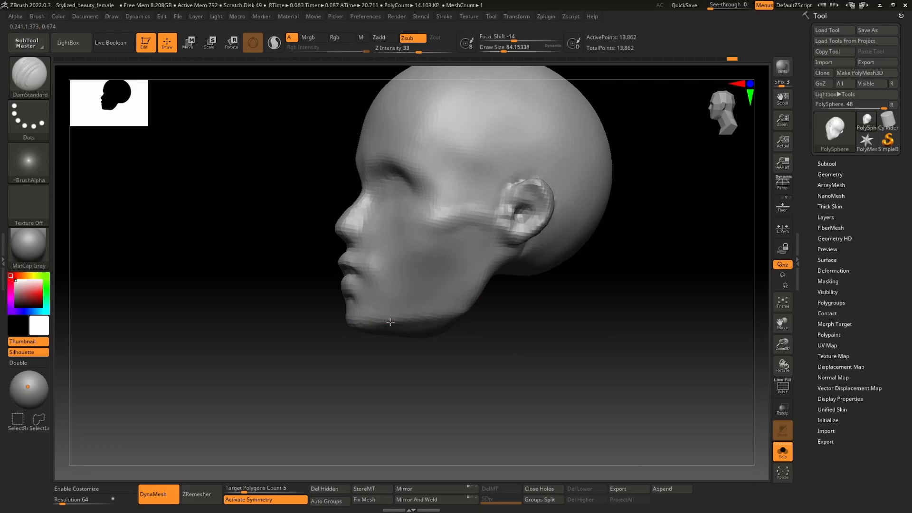
pyautogui.moveTo(389, 323); pyautogui.dragTo(524, 338)
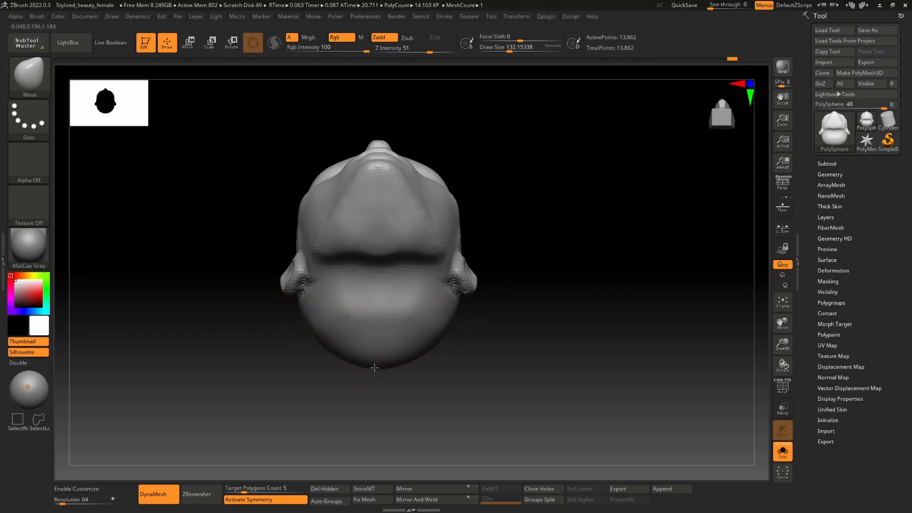
pyautogui.moveTo(374, 367); pyautogui.dragTo(372, 239)
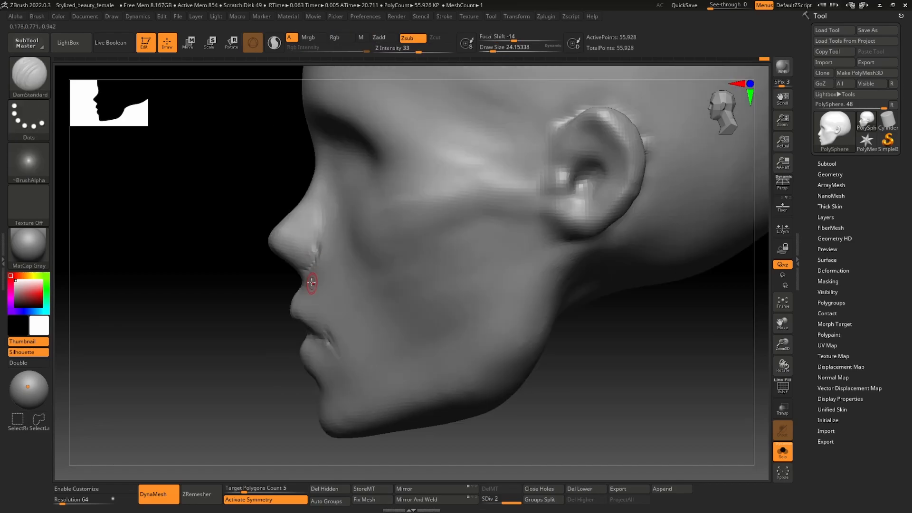
# Carve the nostril crease, build up the nostrils, and refine the face front and profile.
pyautogui.moveTo(311, 282); pyautogui.dragTo(506, 386)
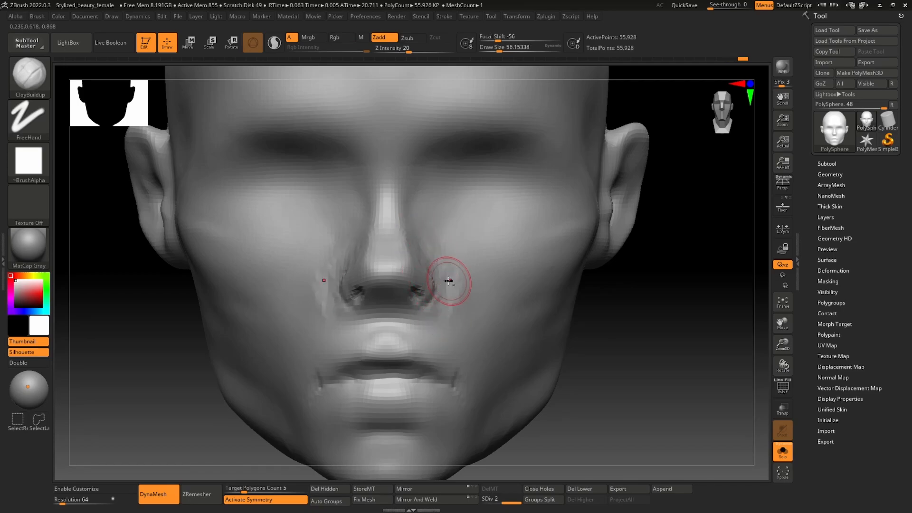
pyautogui.moveTo(448, 281); pyautogui.dragTo(430, 246)
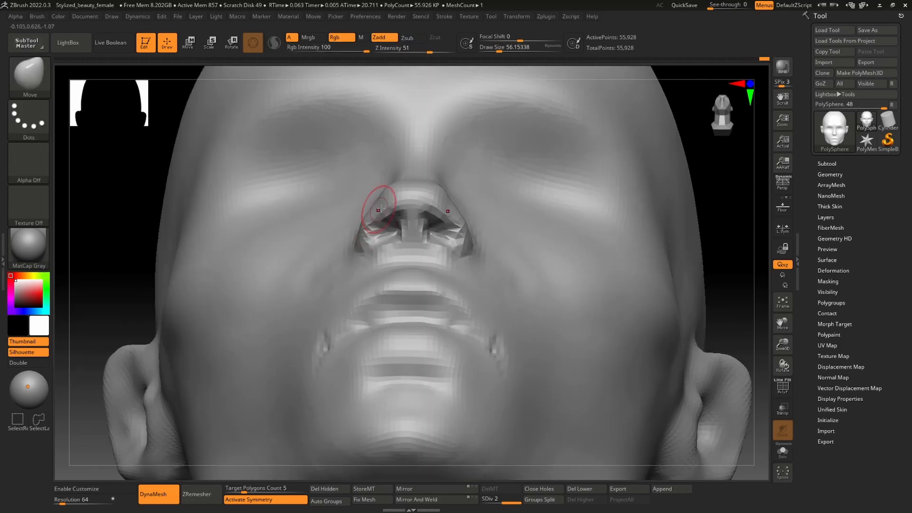
pyautogui.moveTo(381, 206); pyautogui.dragTo(383, 205)
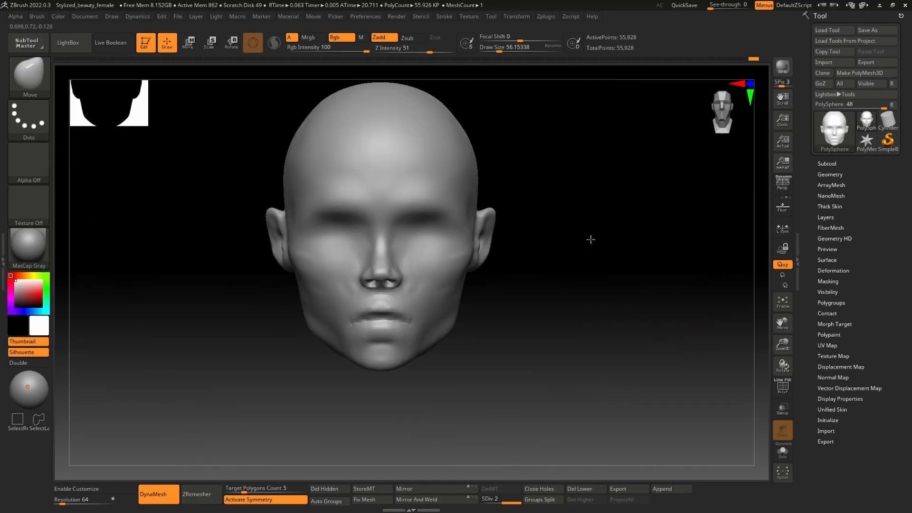
pyautogui.moveTo(591, 239); pyautogui.dragTo(544, 344)
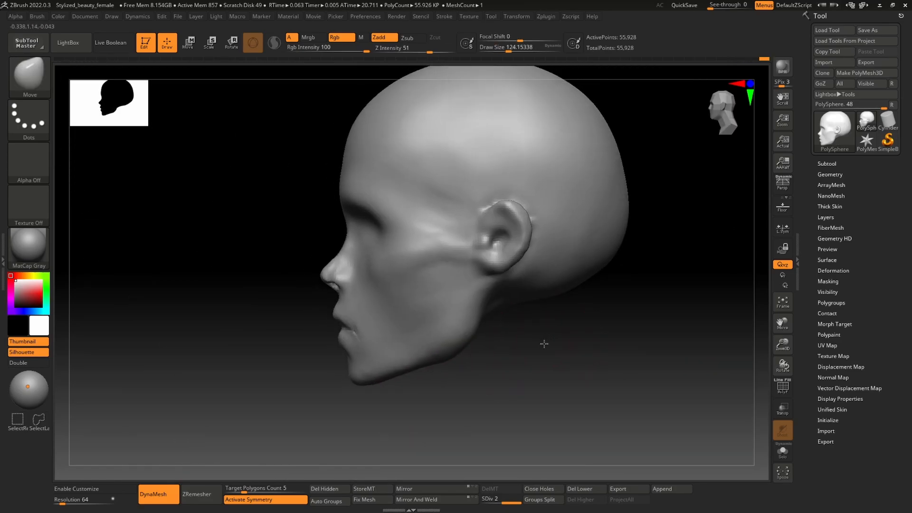
pyautogui.moveTo(544, 344); pyautogui.dragTo(516, 332)
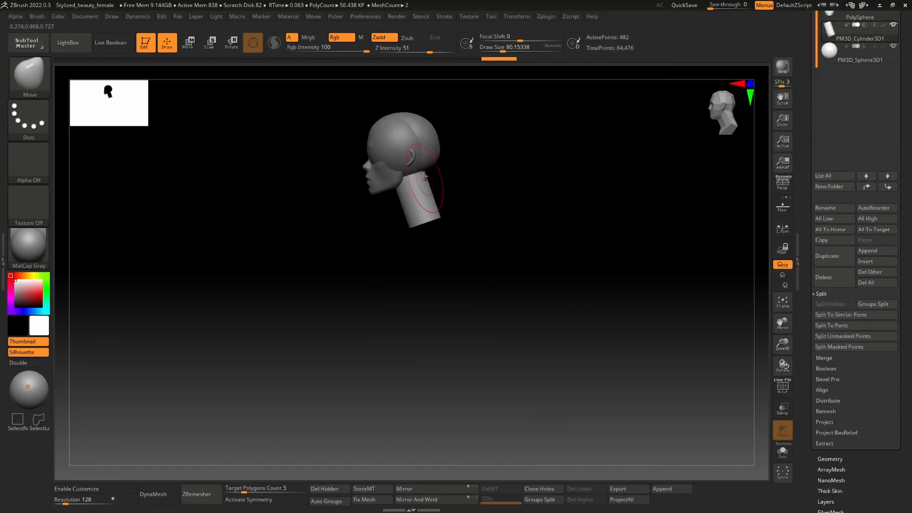
# Add a cylinder and rotate it into an upper arm at the shoulder.
pyautogui.click(188, 42)
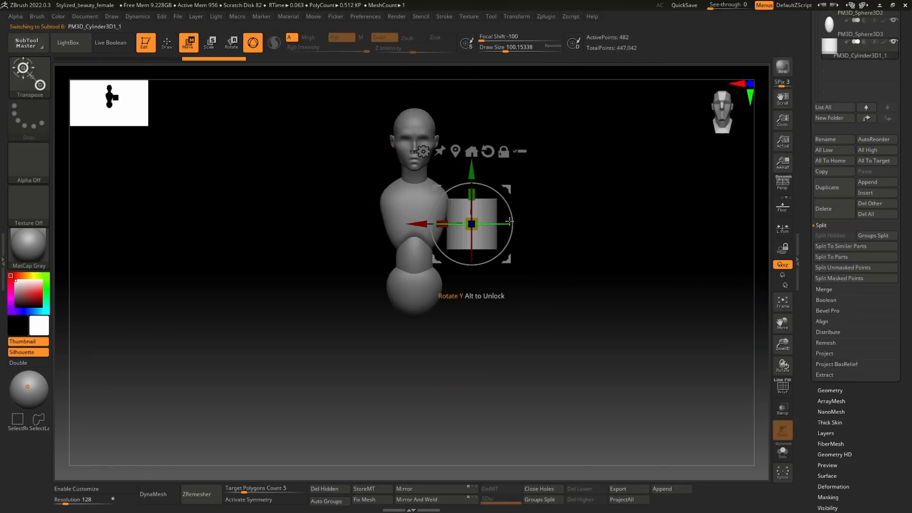
pyautogui.moveTo(471, 223); pyautogui.dragTo(508, 207)
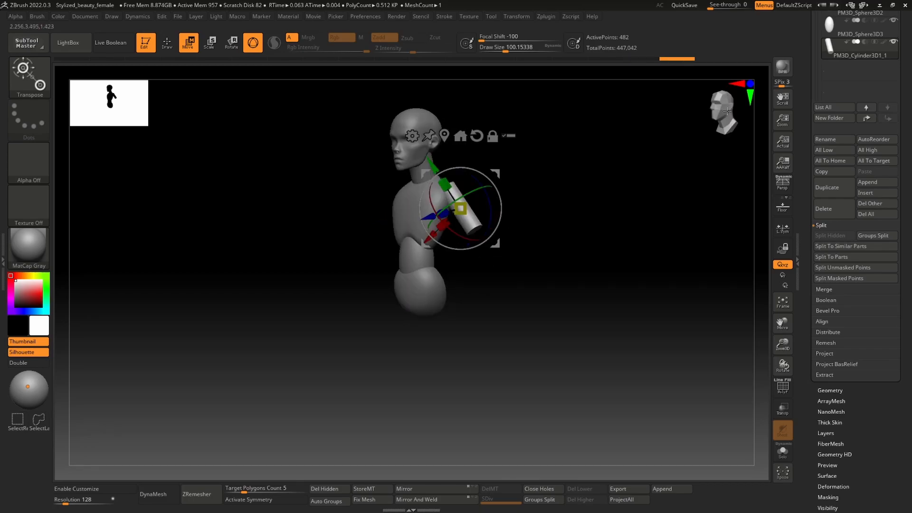
pyautogui.moveTo(456, 210); pyautogui.dragTo(497, 241)
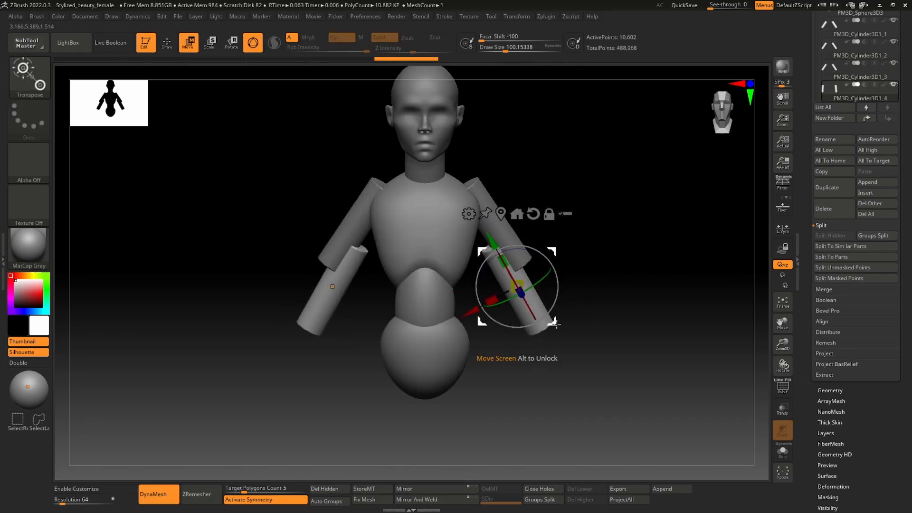
# Place the forearm piece beside the body and add cylinder pieces for the legs.
pyautogui.moveTo(523, 285); pyautogui.dragTo(553, 299)
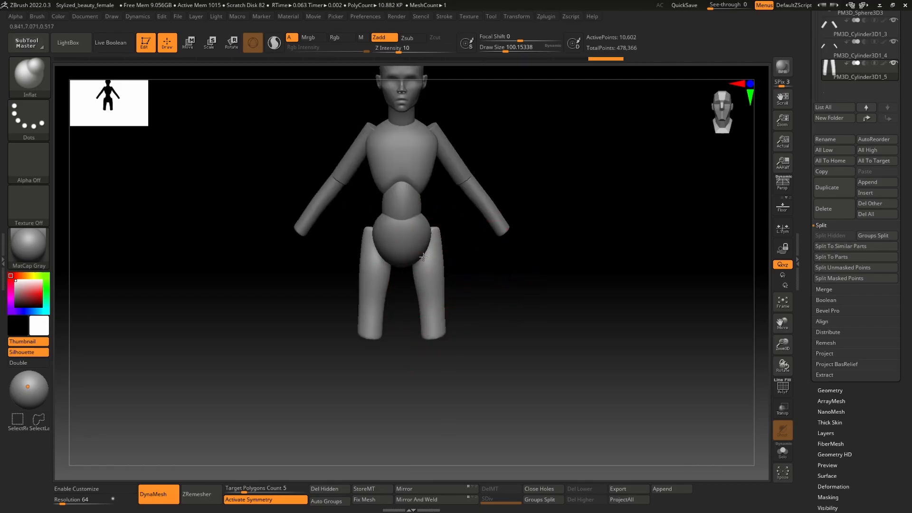
pyautogui.click(187, 41)
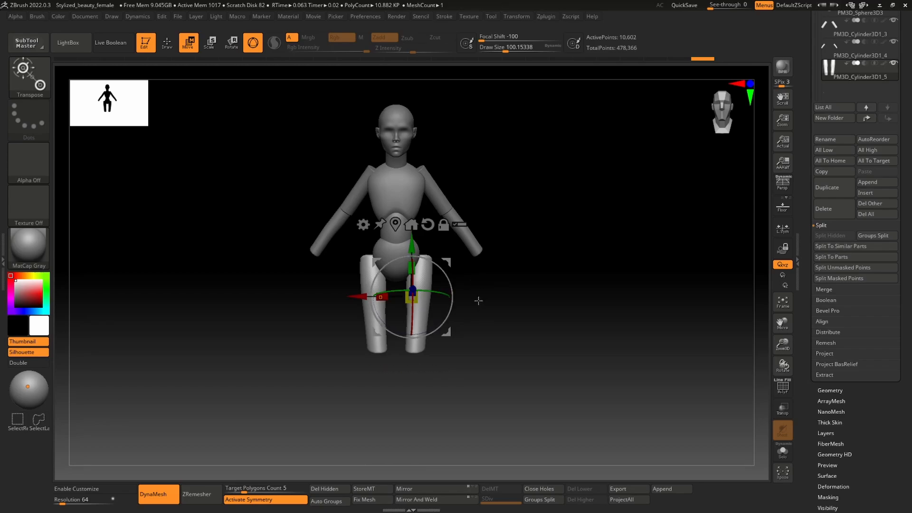
pyautogui.click(167, 43)
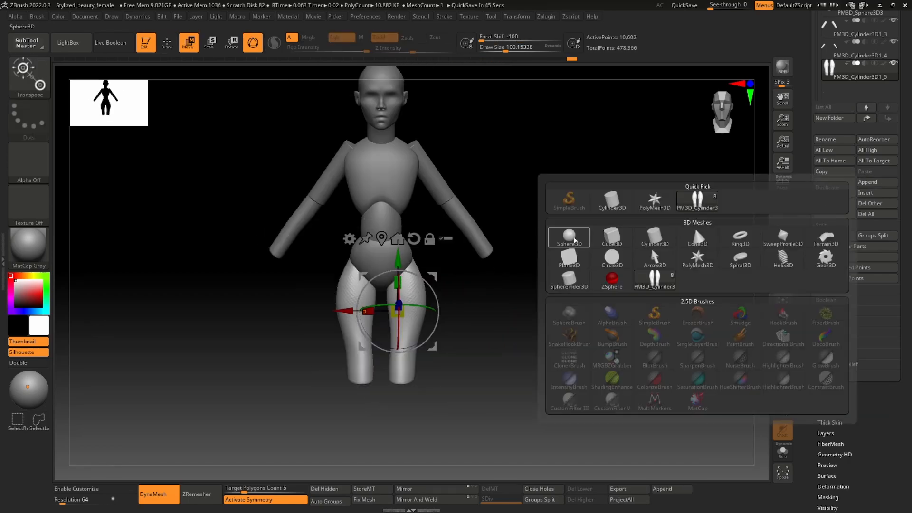
# Add a sphere knee piece and sculpt the knee, shin, calf and ankle.
pyautogui.click(569, 237)
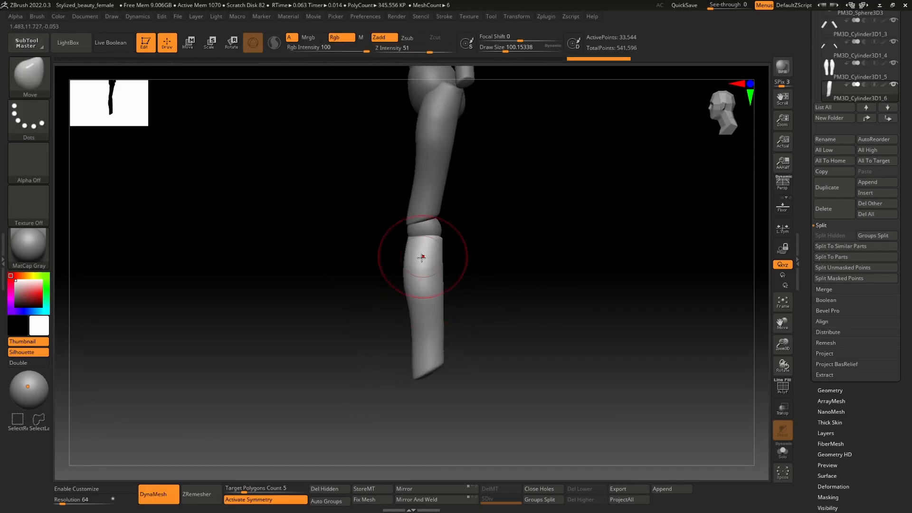
pyautogui.moveTo(422, 257); pyautogui.dragTo(423, 317)
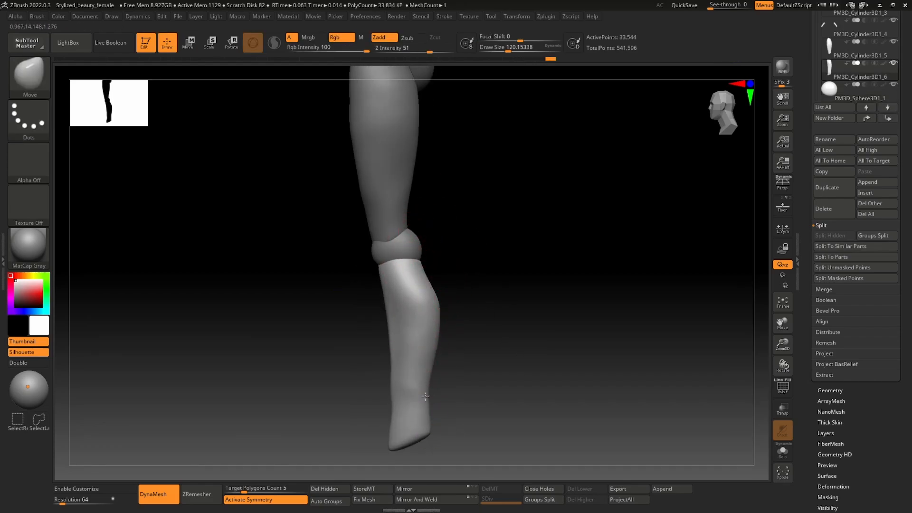
pyautogui.moveTo(424, 397); pyautogui.dragTo(471, 310)
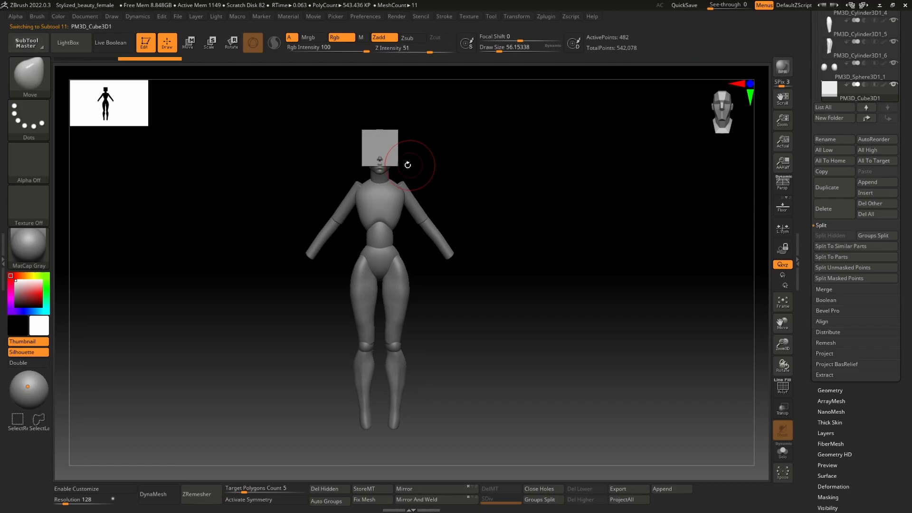
# Shape a box into the palm block, then rotate and resize the finger blocks.
pyautogui.click(188, 42)
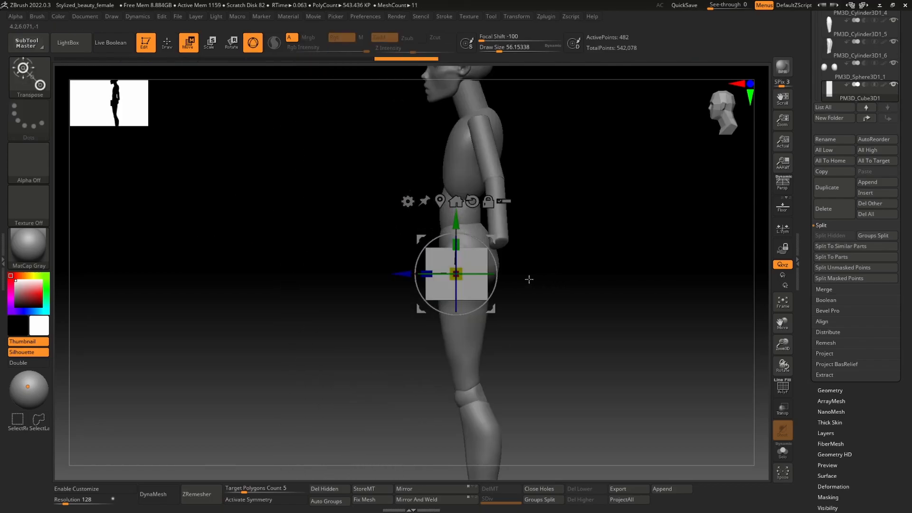
pyautogui.moveTo(529, 279); pyautogui.dragTo(471, 264)
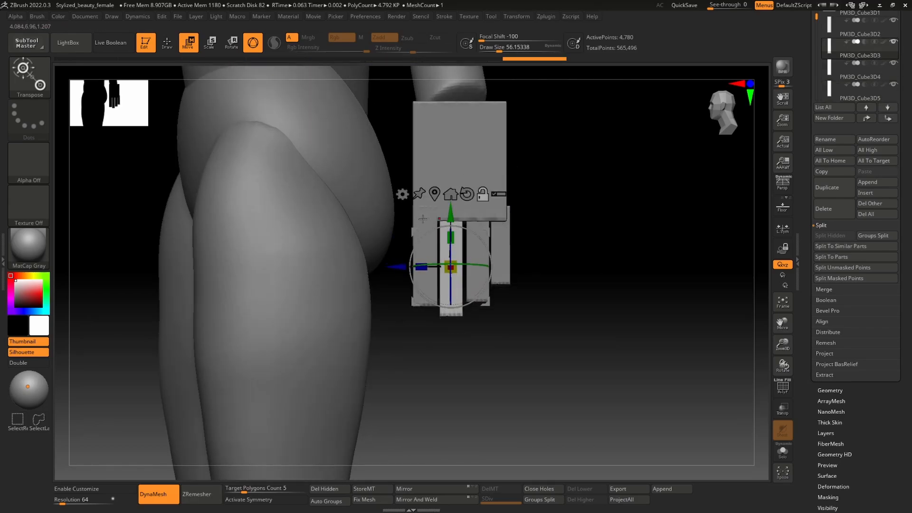
pyautogui.moveTo(449, 265); pyautogui.dragTo(425, 254)
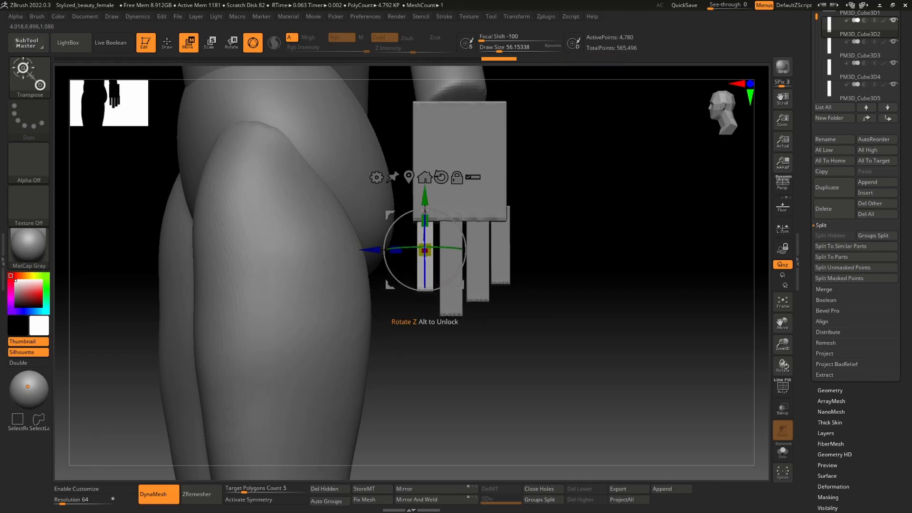
pyautogui.click(861, 56)
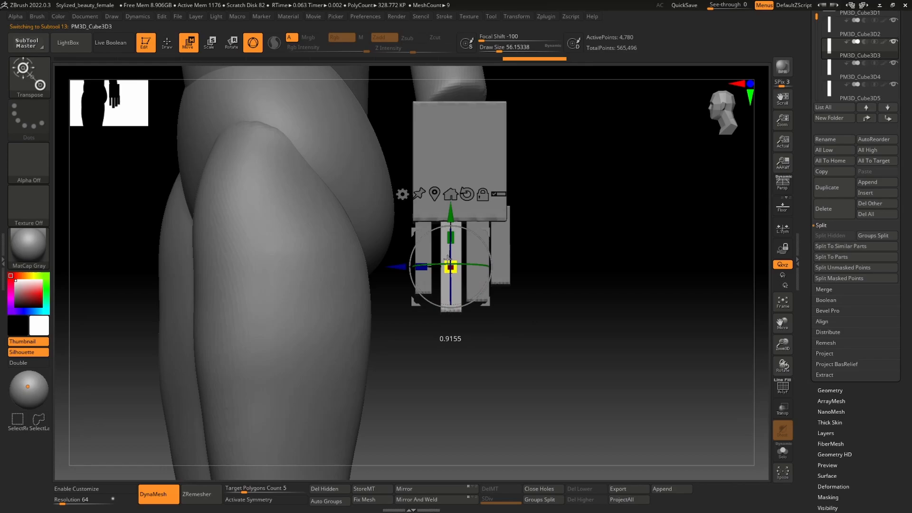
pyautogui.moveTo(450, 265); pyautogui.dragTo(445, 232)
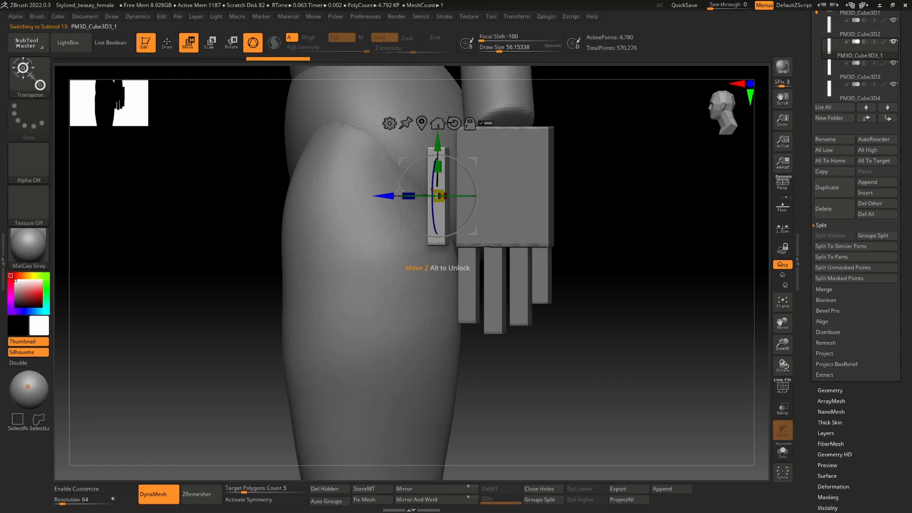
pyautogui.click(166, 42)
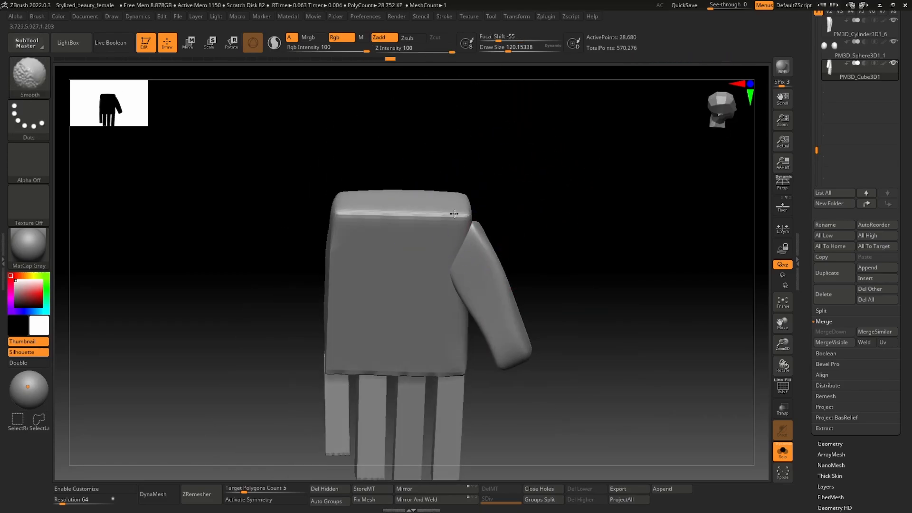
# Taper the palm and round the fingers, thumb and side of the hand from several angles.
pyautogui.moveTo(454, 214); pyautogui.dragTo(574, 262)
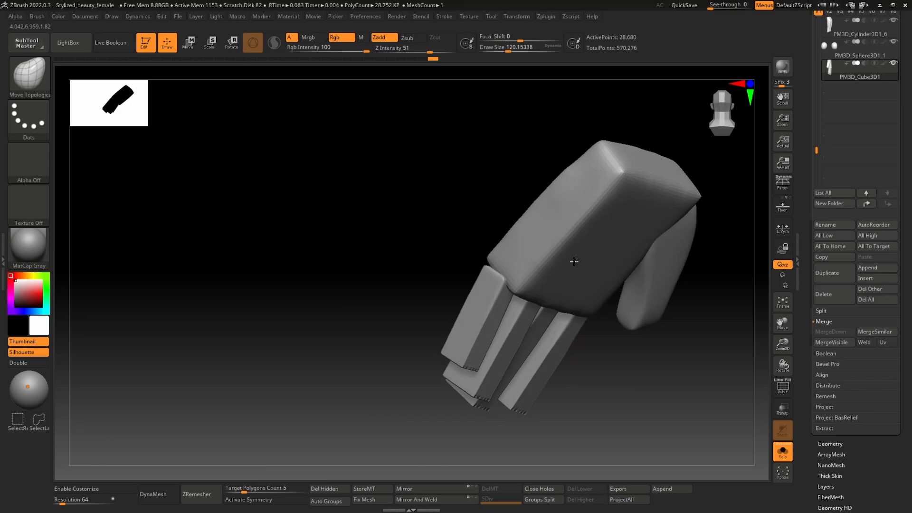
pyautogui.moveTo(574, 262); pyautogui.dragTo(422, 265)
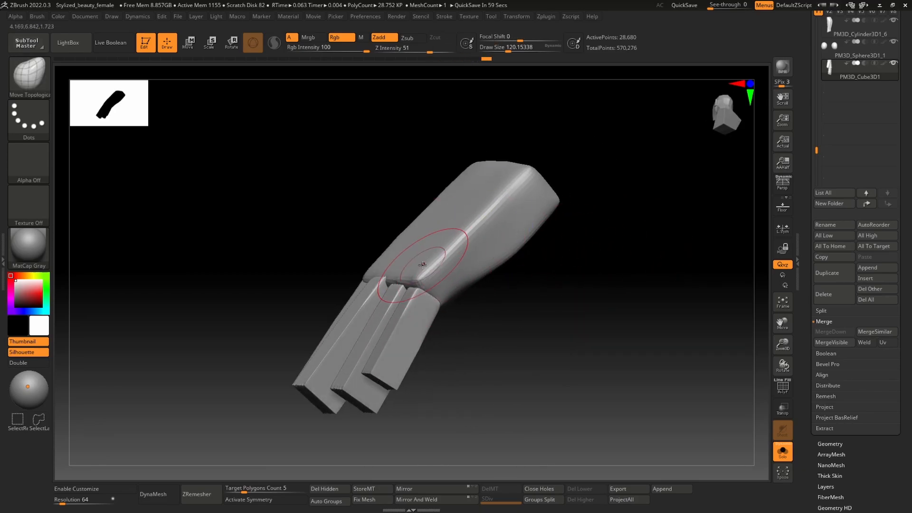
pyautogui.moveTo(422, 265); pyautogui.dragTo(355, 218)
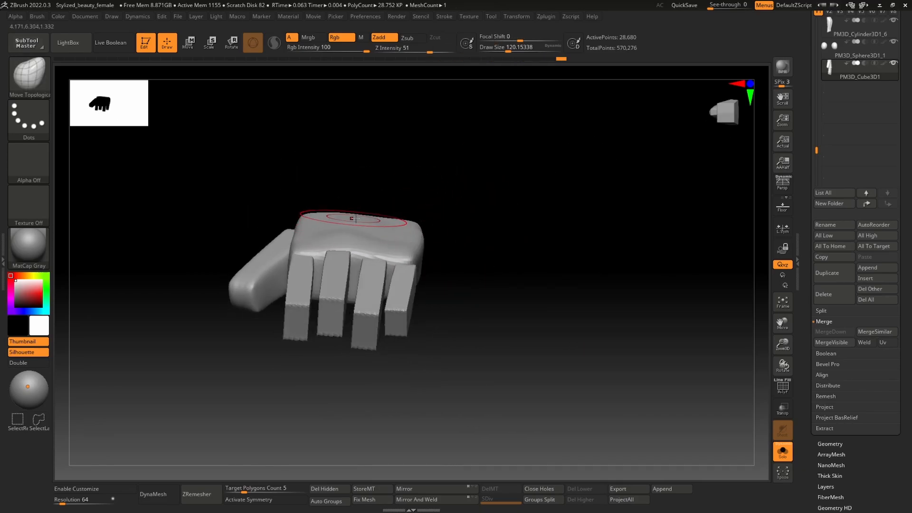
pyautogui.moveTo(355, 218); pyautogui.dragTo(430, 324)
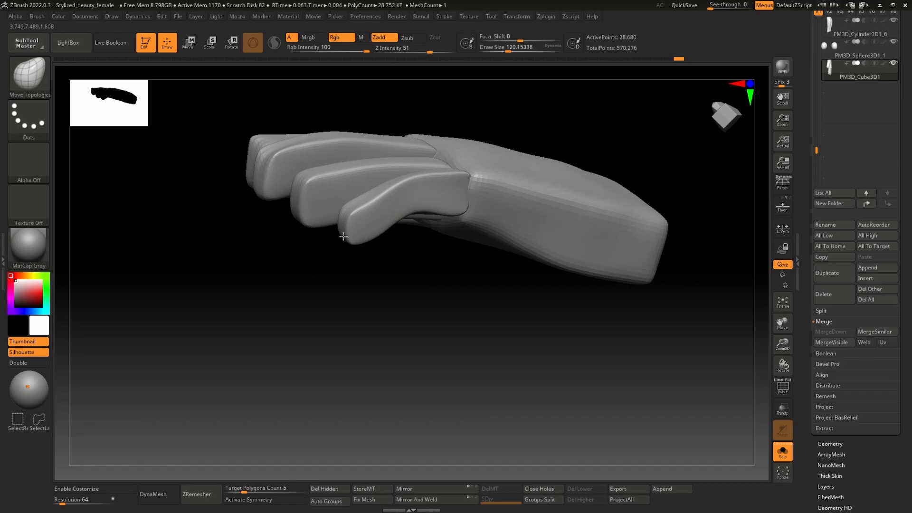
pyautogui.moveTo(343, 237); pyautogui.dragTo(411, 292)
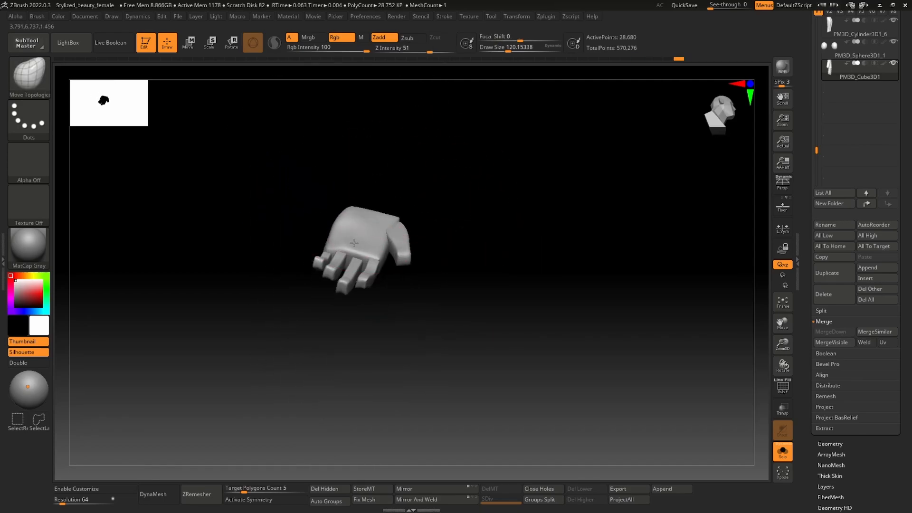
pyautogui.moveTo(360, 244); pyautogui.dragTo(331, 261)
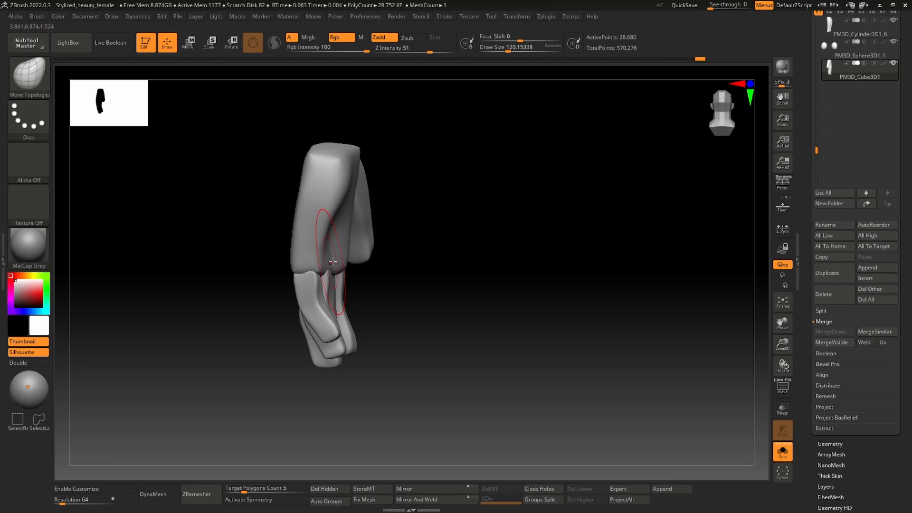
pyautogui.moveTo(332, 262); pyautogui.dragTo(397, 182)
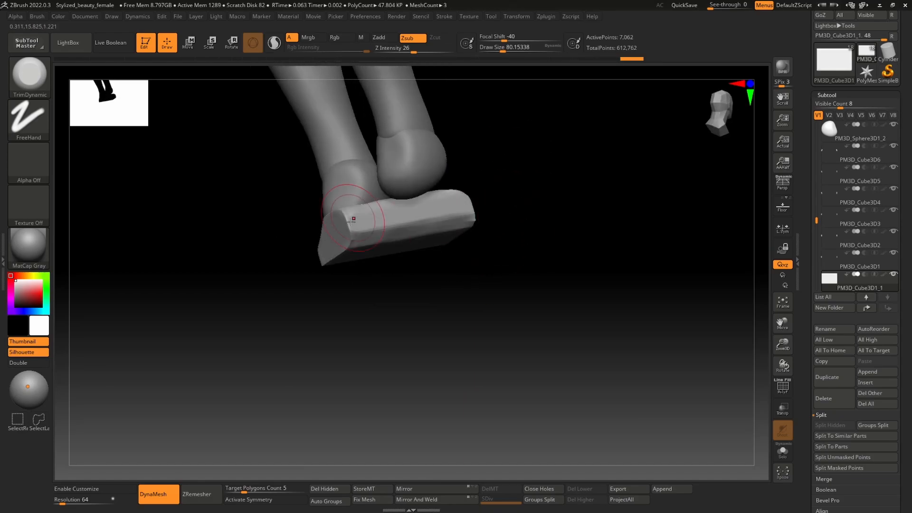
# Flatten the foot block and refine both feet into rounded shoe-like shapes.
pyautogui.moveTo(353, 219); pyautogui.dragTo(386, 234)
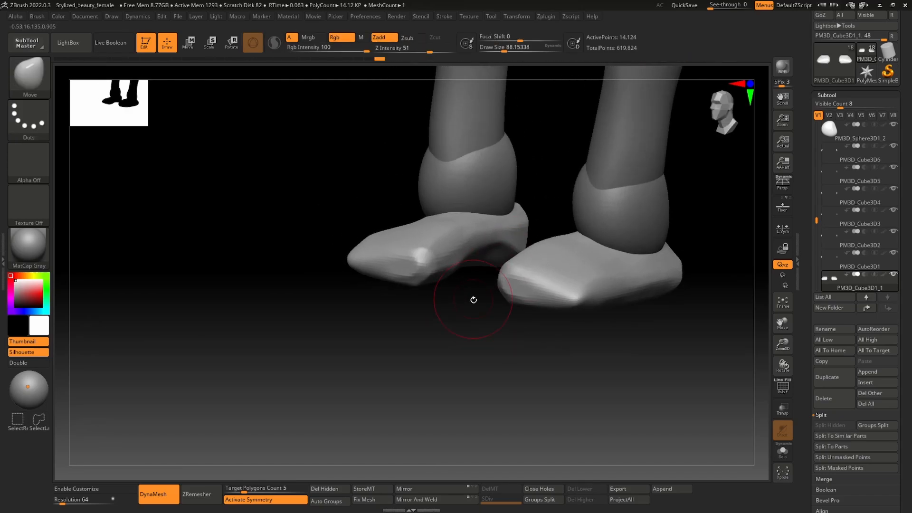
pyautogui.moveTo(474, 300); pyautogui.dragTo(517, 196)
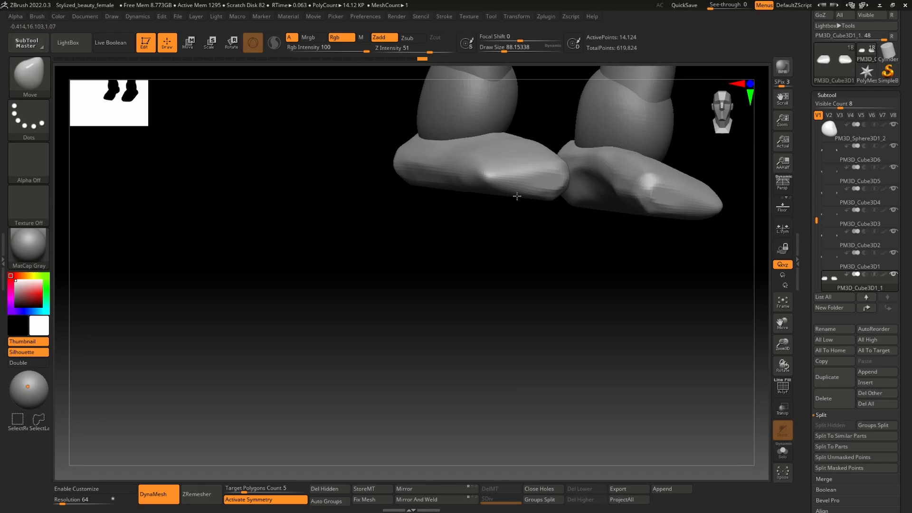
pyautogui.moveTo(516, 196); pyautogui.dragTo(396, 252)
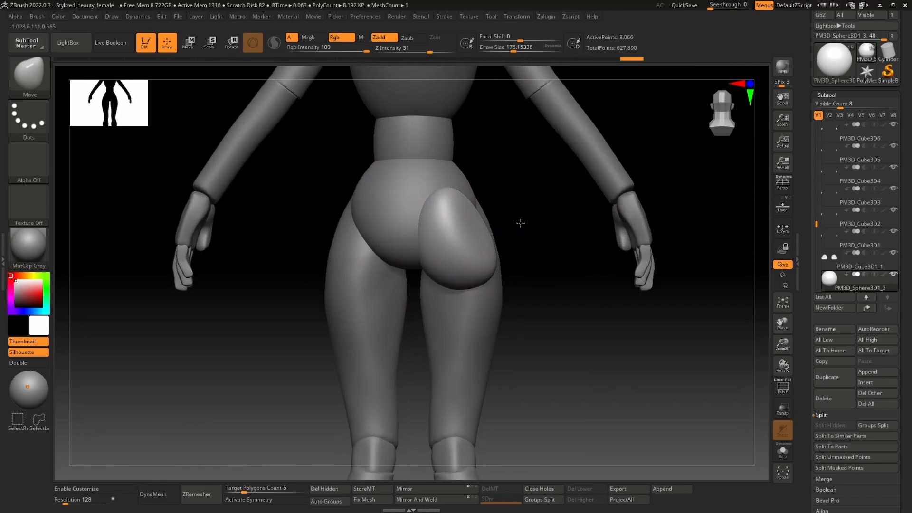
# Pull the glute into a rounder curve from side and back, then check the front view.
pyautogui.moveTo(521, 223); pyautogui.dragTo(409, 295)
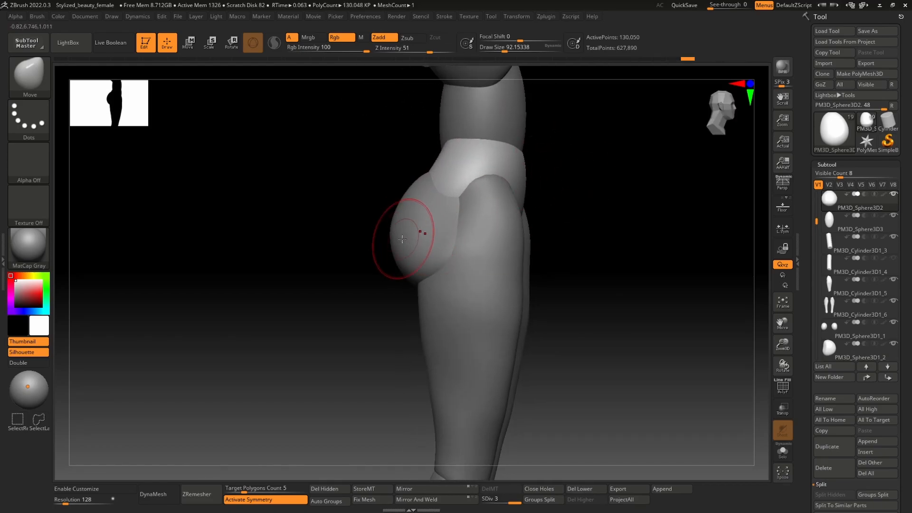
pyautogui.moveTo(407, 238); pyautogui.dragTo(433, 256)
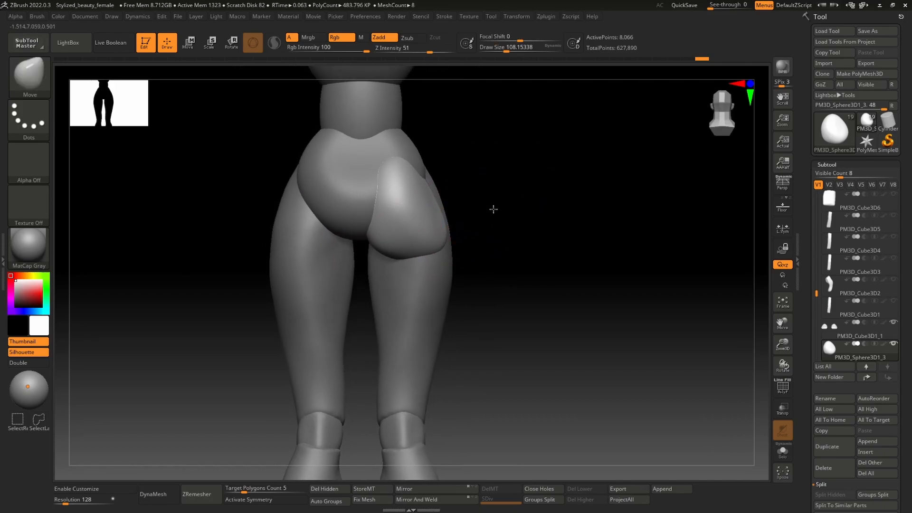
pyautogui.moveTo(492, 209); pyautogui.dragTo(256, 254)
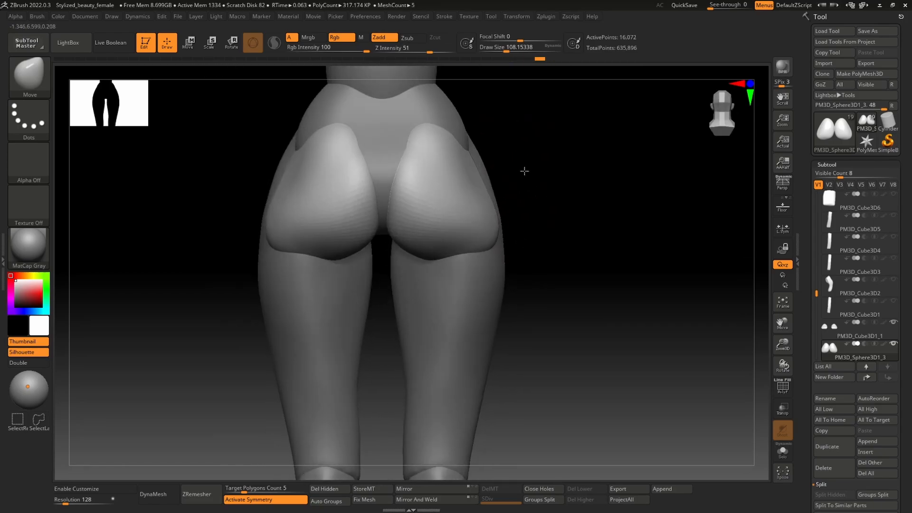
pyautogui.moveTo(523, 171); pyautogui.dragTo(397, 225)
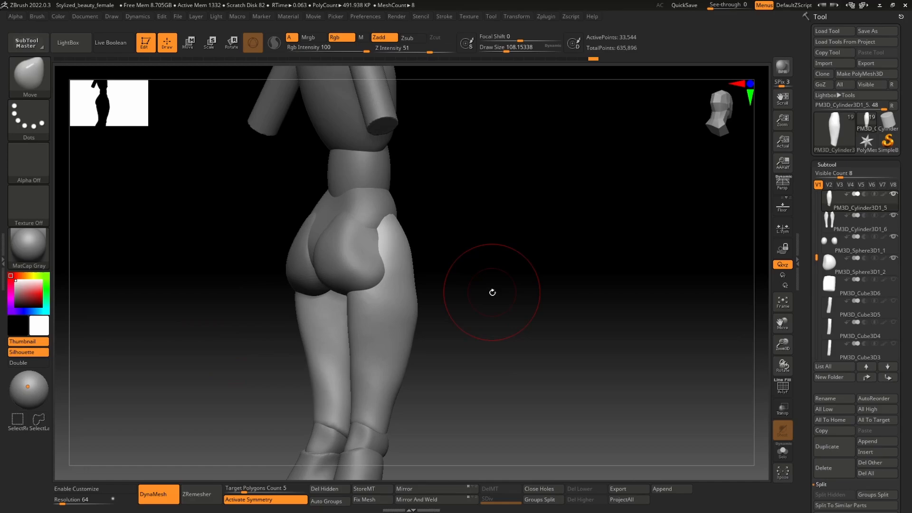
pyautogui.moveTo(492, 292); pyautogui.dragTo(373, 282)
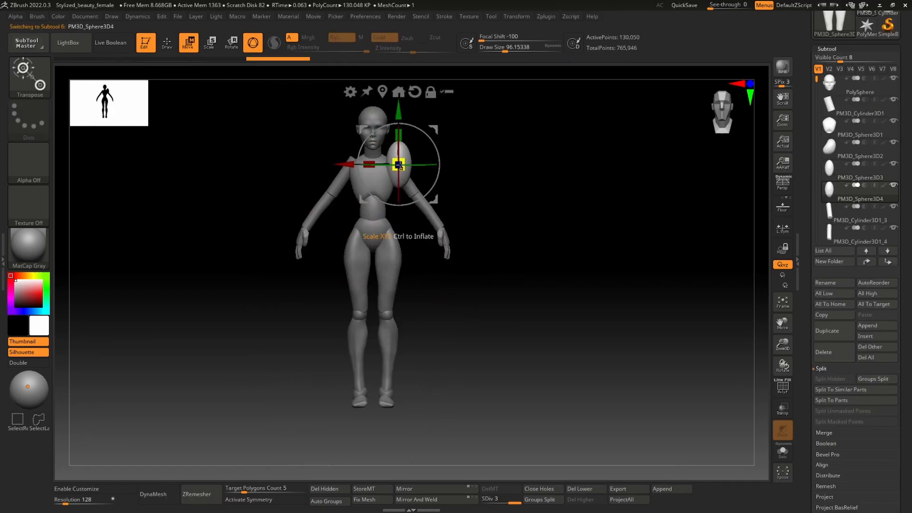
# Place the sphere on the shoulder, mirror it and DynaMesh it into one mesh.
pyautogui.moveTo(398, 165); pyautogui.dragTo(375, 169)
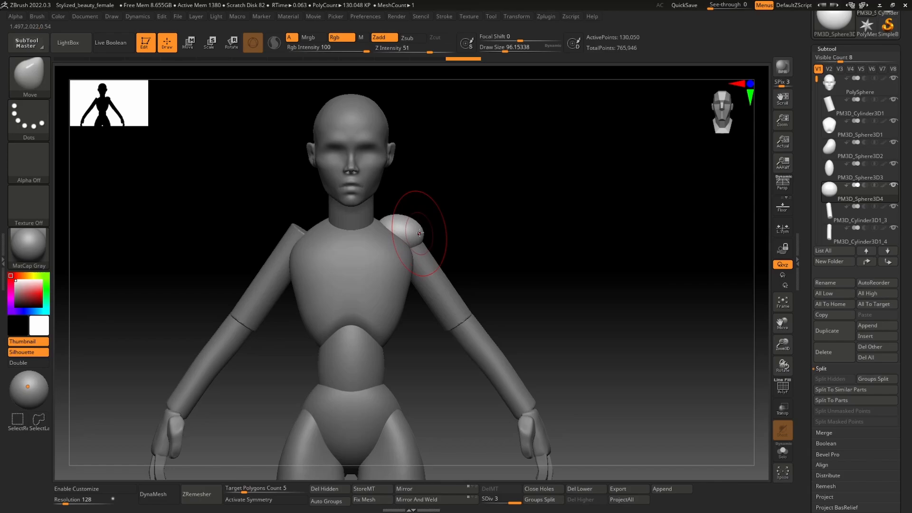
pyautogui.click(425, 499)
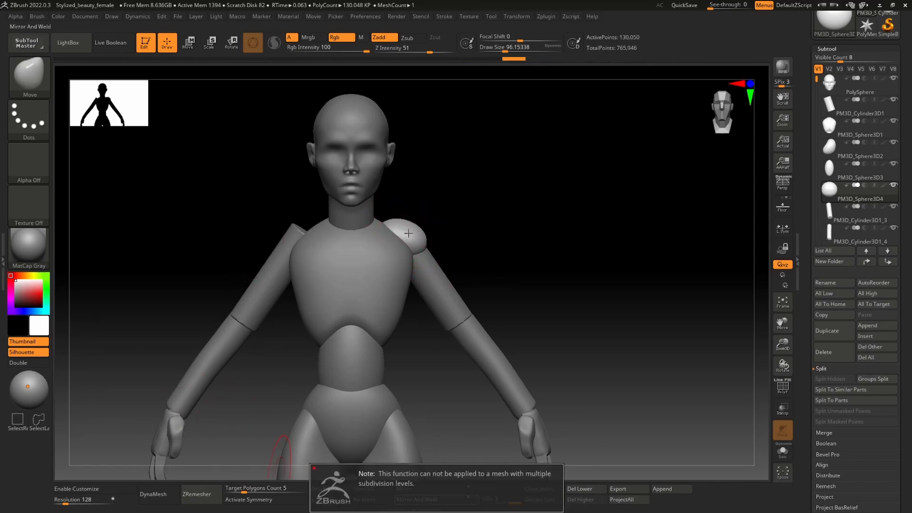
pyautogui.click(159, 494)
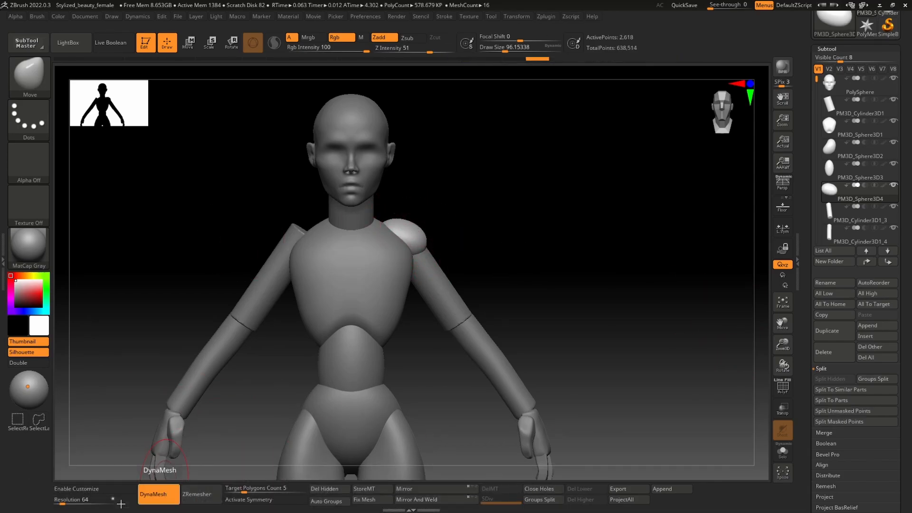
# Round out the shoulder mass from a three-quarter back view.
pyautogui.moveTo(168, 448); pyautogui.dragTo(227, 256)
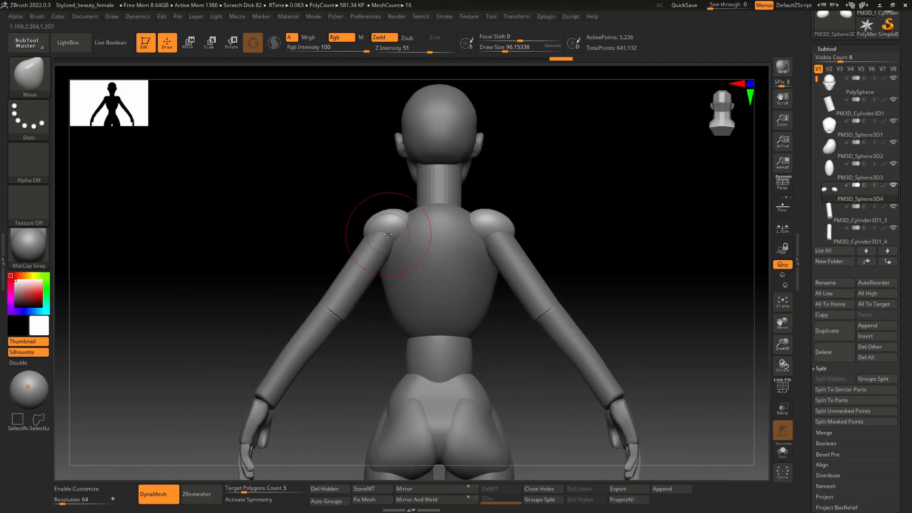
pyautogui.moveTo(389, 234); pyautogui.dragTo(476, 275)
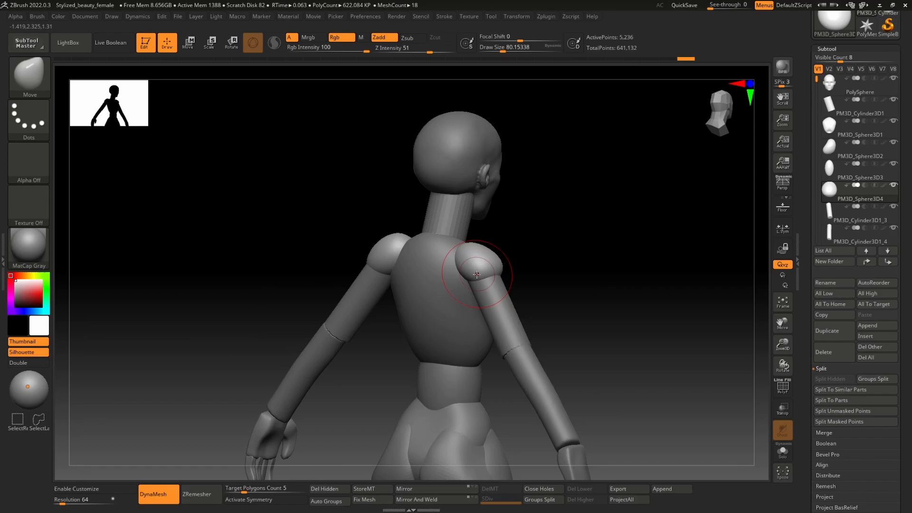
pyautogui.moveTo(477, 274); pyautogui.dragTo(482, 231)
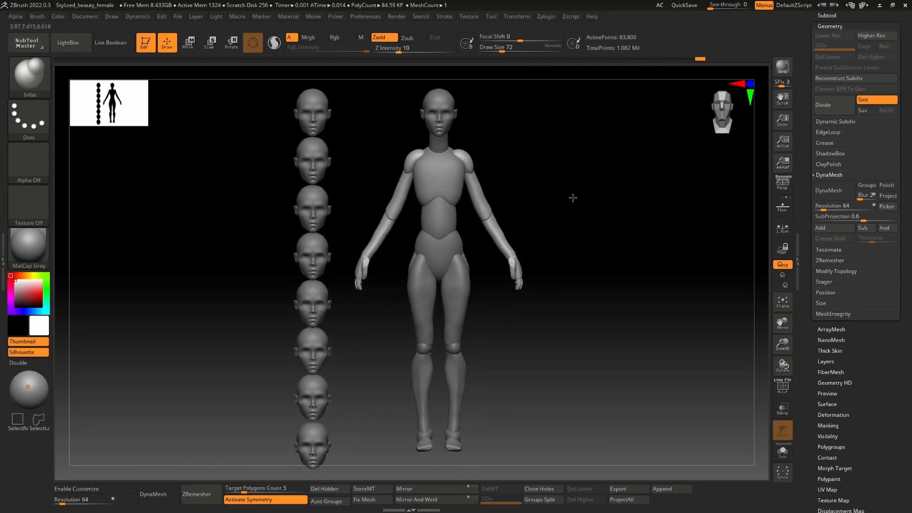
# Access the Tool menu for Geometry subdivision smoothing options.
pyautogui.click(186, 43)
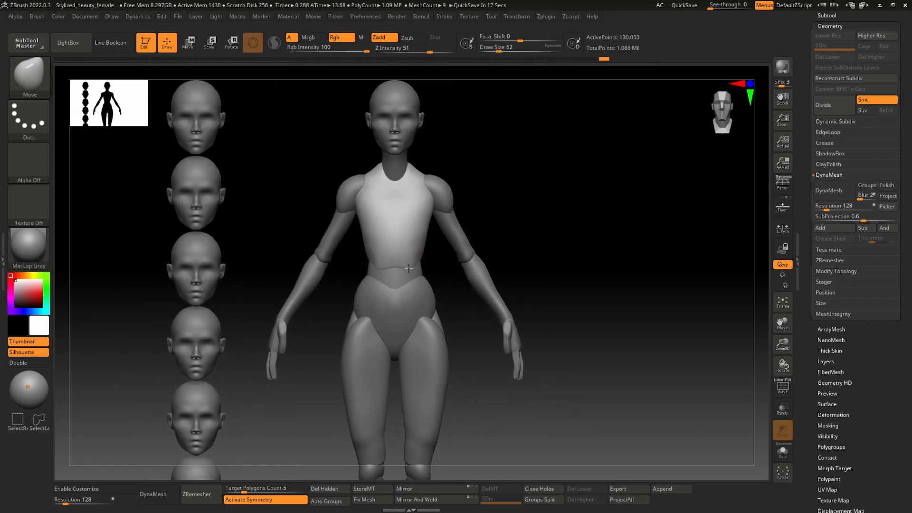
# Pull the thigh up into the hip with the Move brush.
pyautogui.moveTo(407, 267); pyautogui.dragTo(396, 256)
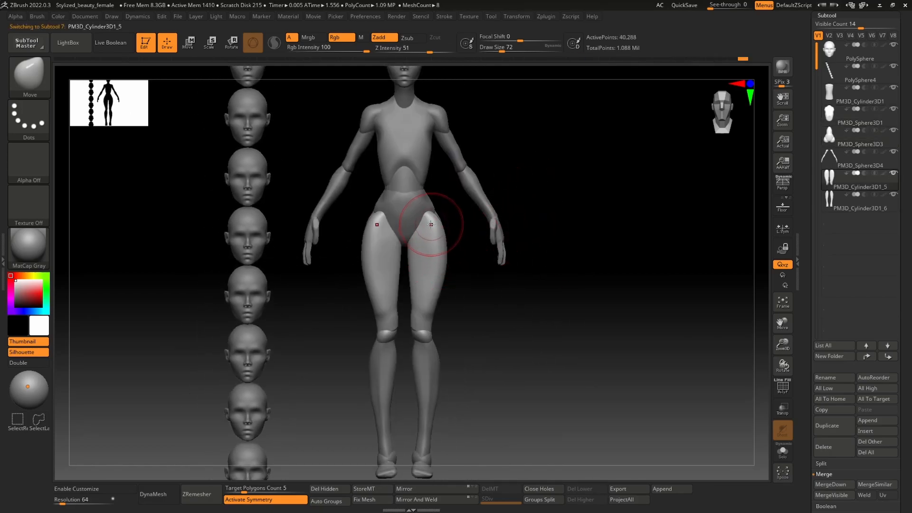
pyautogui.moveTo(430, 224); pyautogui.dragTo(396, 241)
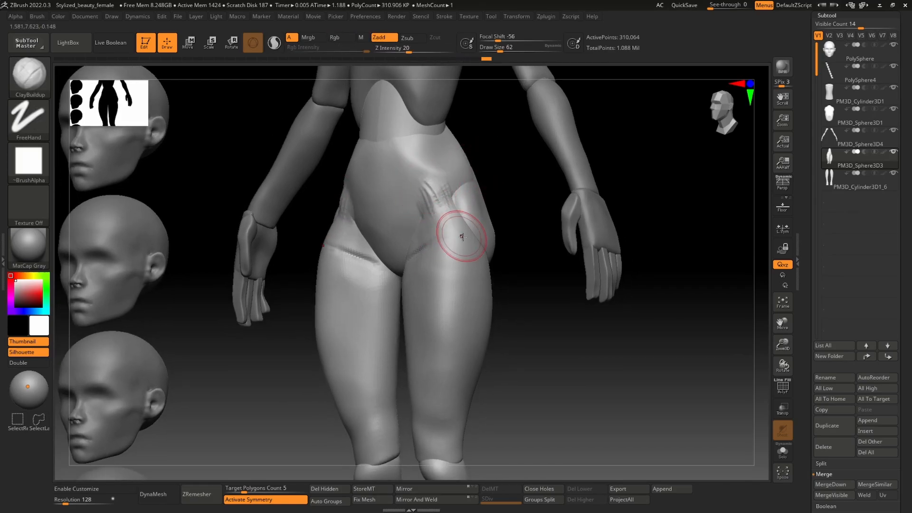
# Build up the side of the hip and curve the lower back above the glutes.
pyautogui.moveTo(459, 235); pyautogui.dragTo(442, 165)
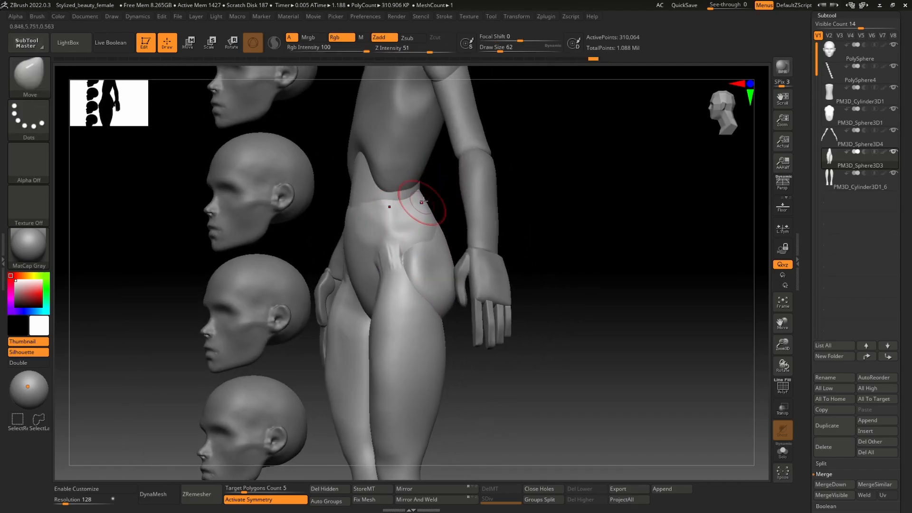
pyautogui.moveTo(424, 202); pyautogui.dragTo(443, 221)
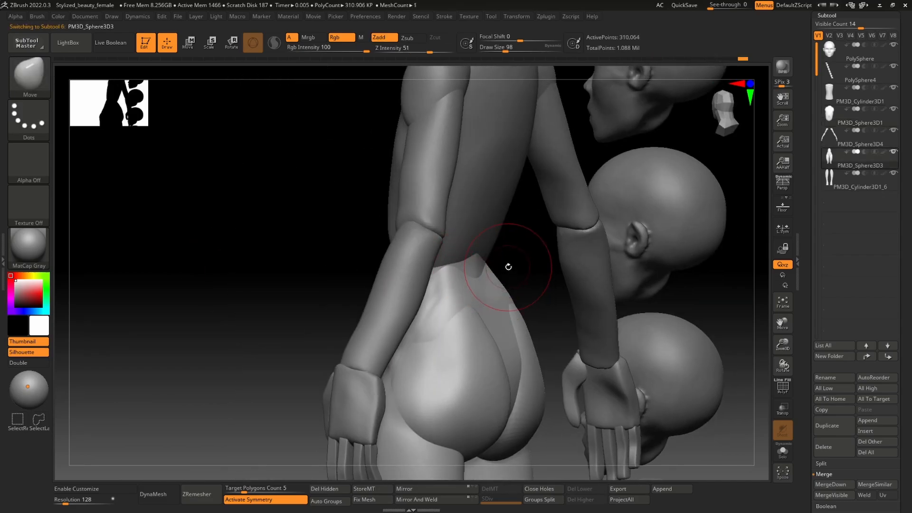
pyautogui.click(836, 117)
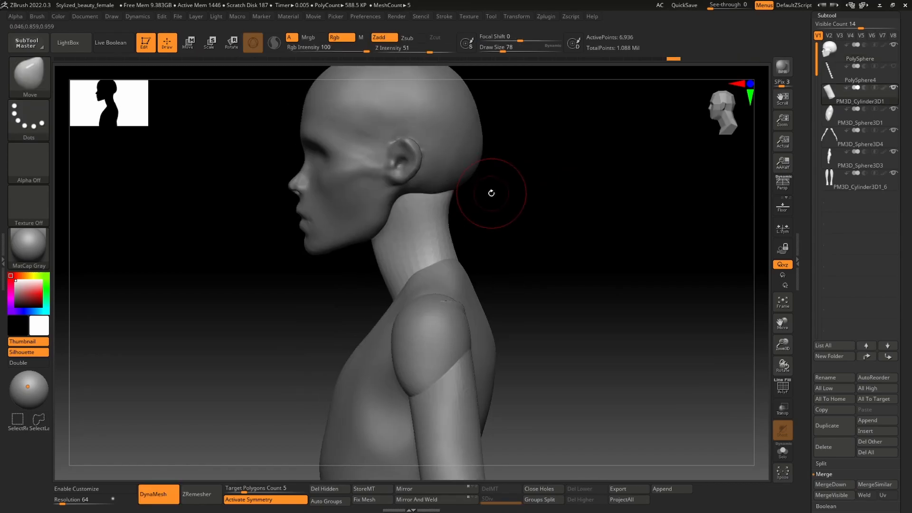
# Turn to the torso profile and shape the side of the hip and thigh.
pyautogui.click(839, 138)
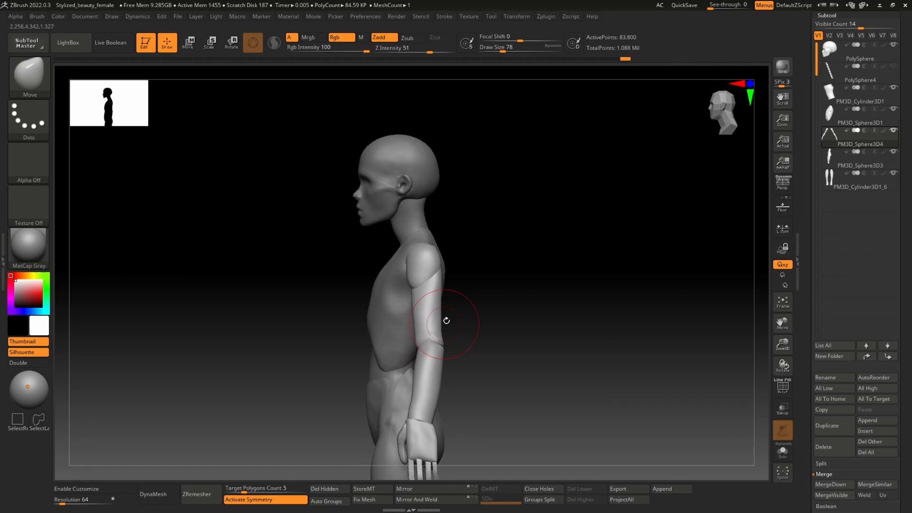
pyautogui.moveTo(446, 320); pyautogui.dragTo(471, 279)
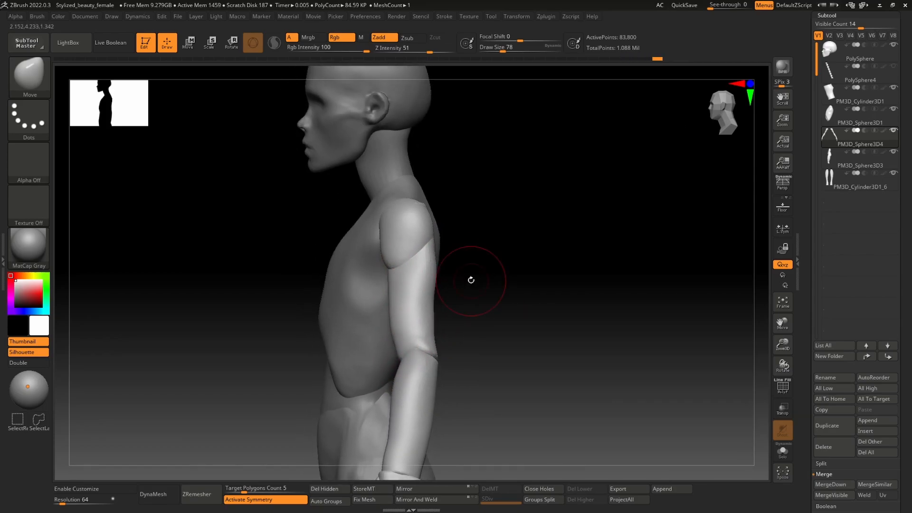
pyautogui.moveTo(471, 279); pyautogui.dragTo(407, 291)
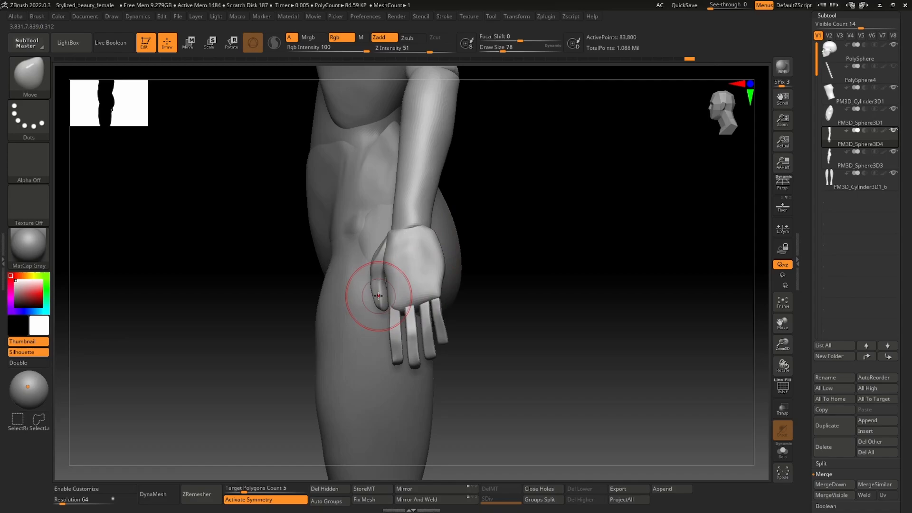
pyautogui.moveTo(378, 295); pyautogui.dragTo(354, 306)
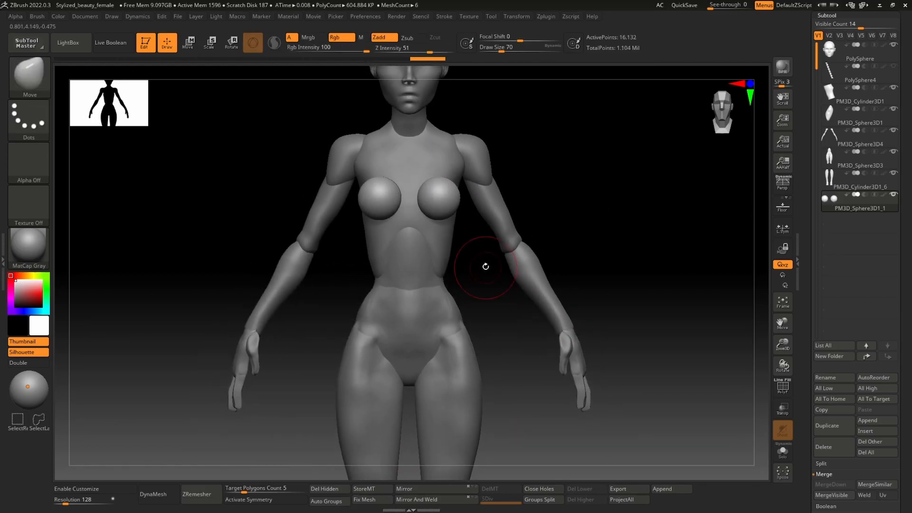
# Move the breast spheres into place on the chest.
pyautogui.click(188, 42)
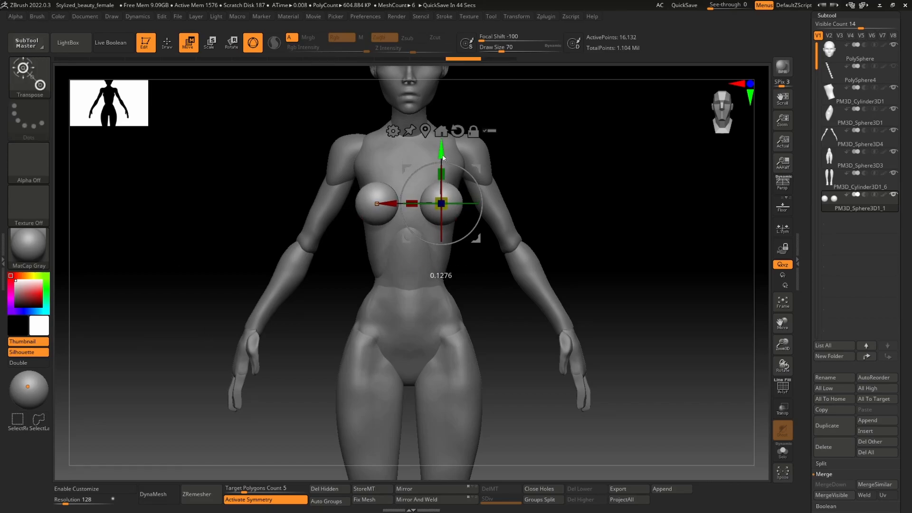
pyautogui.moveTo(441, 202); pyautogui.dragTo(415, 195)
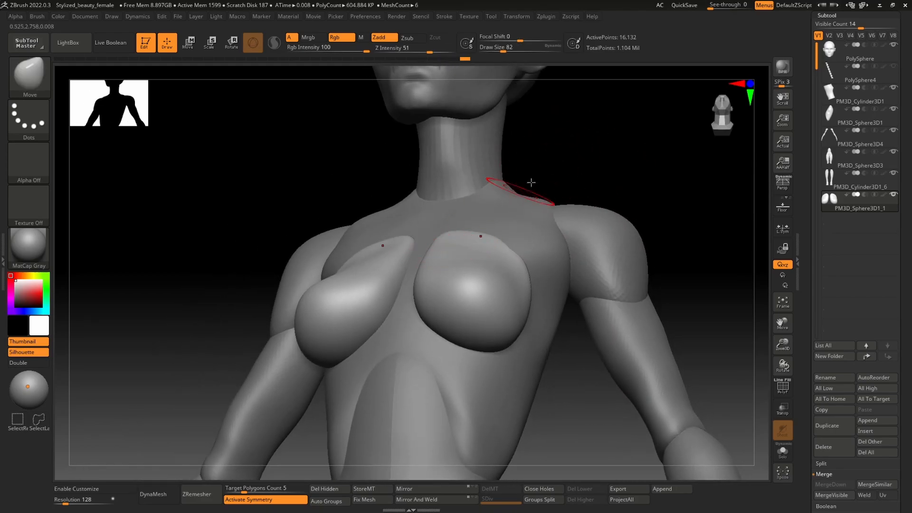
# Shape the neck-to-shoulder slope and the outer side of the breast.
pyautogui.moveTo(531, 182); pyautogui.dragTo(517, 251)
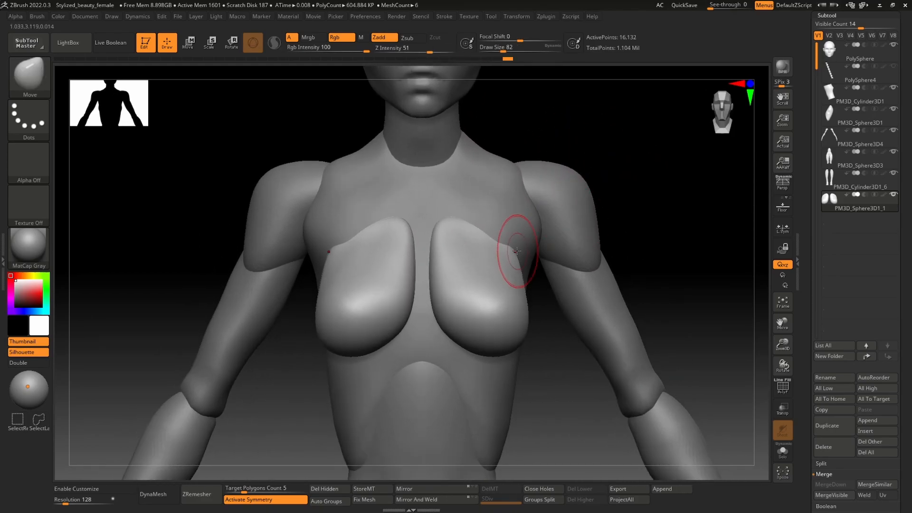
pyautogui.moveTo(517, 251); pyautogui.dragTo(506, 233)
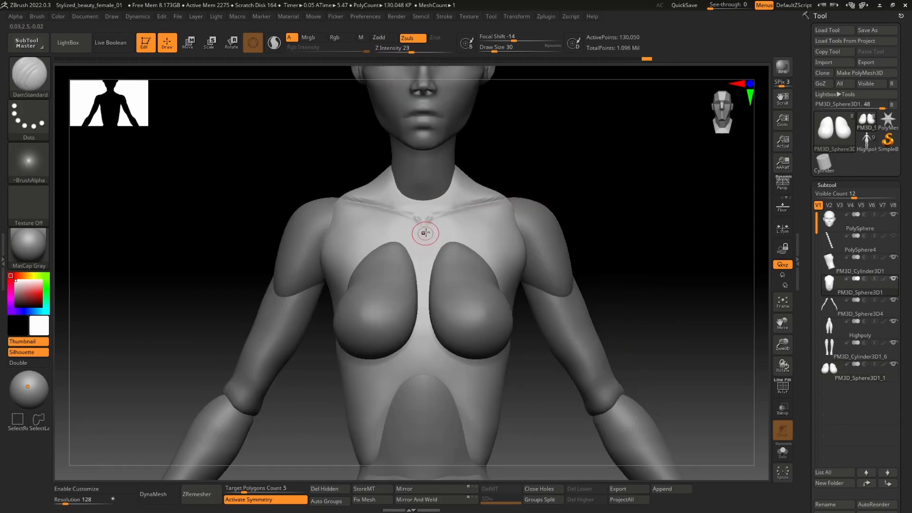
# Carve the neck-base notch and build up the upper chest toward the shoulder.
pyautogui.moveTo(425, 232); pyautogui.dragTo(382, 198)
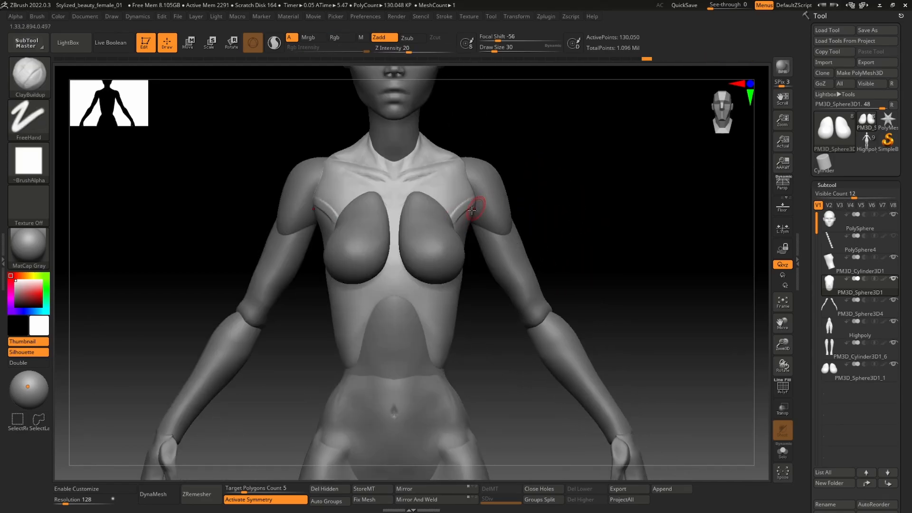
pyautogui.moveTo(472, 209); pyautogui.dragTo(468, 181)
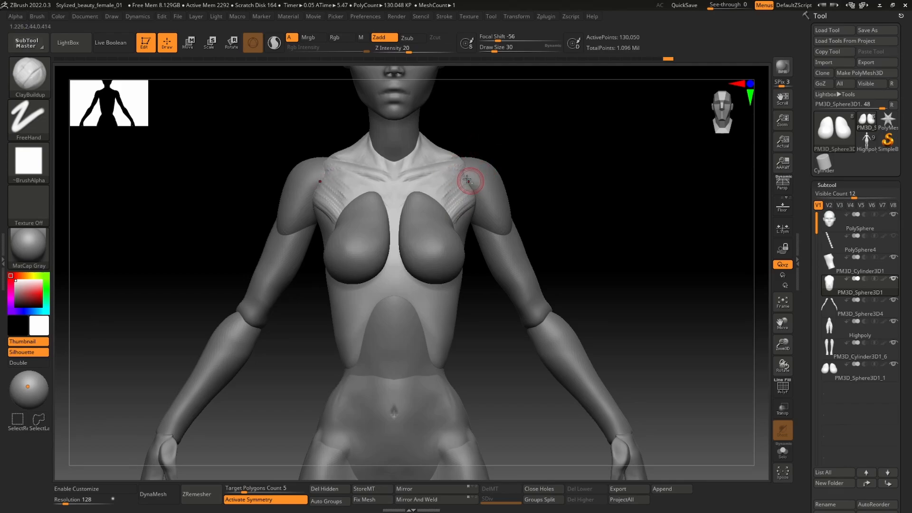
pyautogui.click(860, 307)
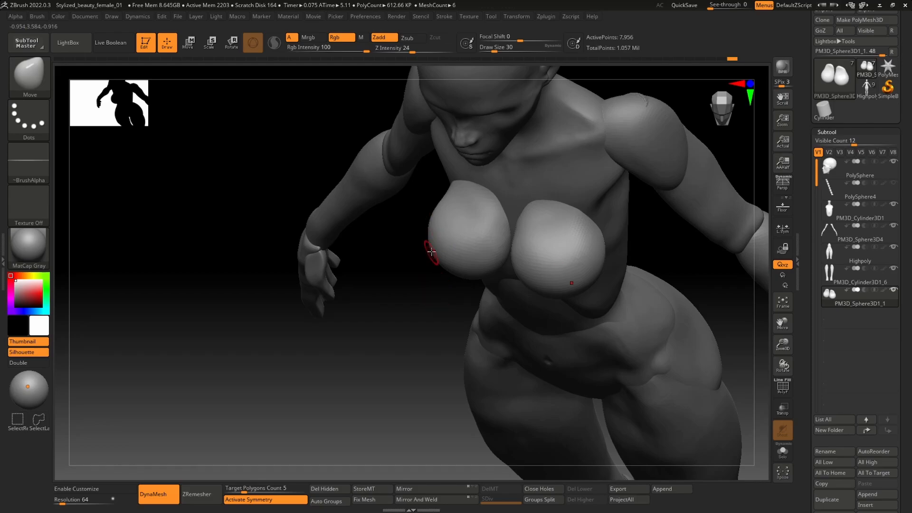
# Reshape the breasts' outer edges, cleavage and undersides from below and above.
pyautogui.moveTo(431, 252); pyautogui.dragTo(416, 293)
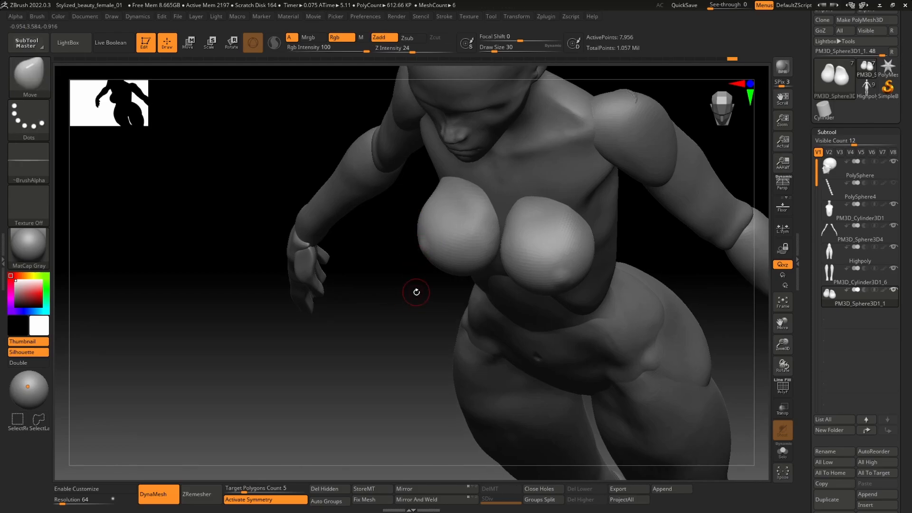
pyautogui.moveTo(416, 292); pyautogui.dragTo(296, 253)
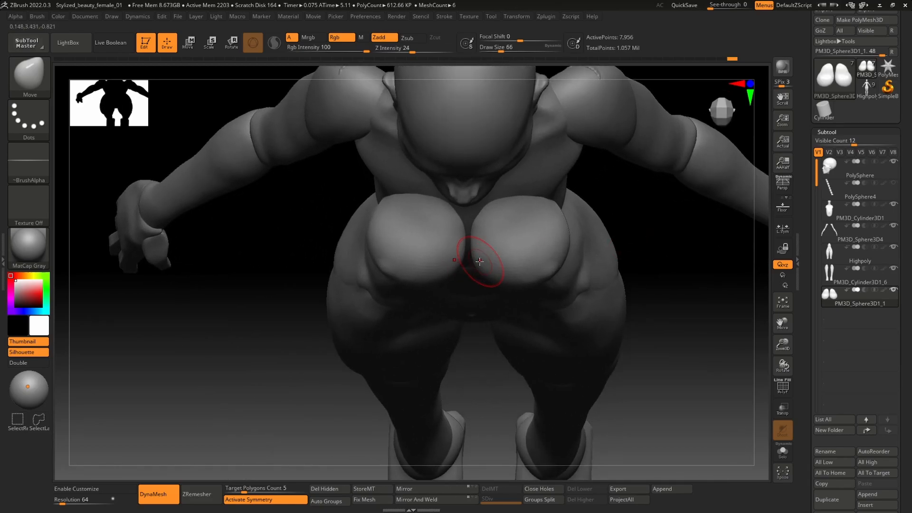
pyautogui.moveTo(479, 261); pyautogui.dragTo(578, 267)
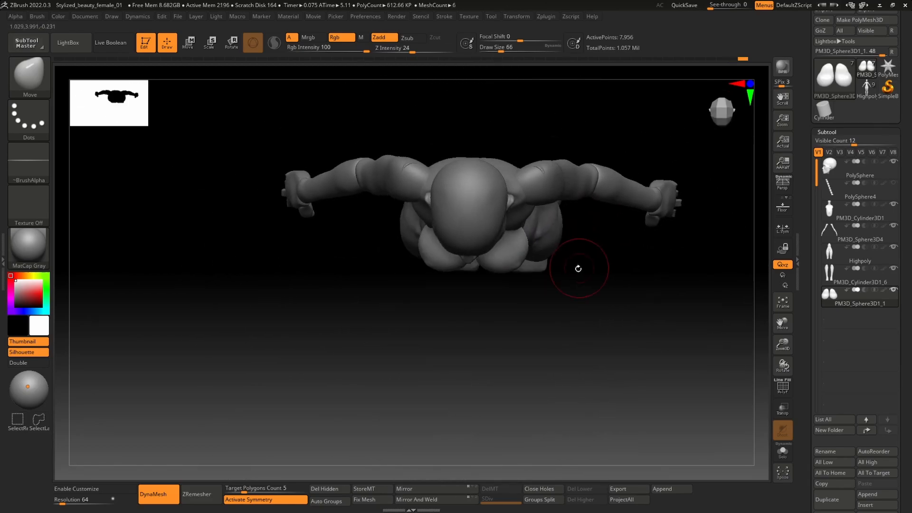
pyautogui.moveTo(578, 268); pyautogui.dragTo(485, 264)
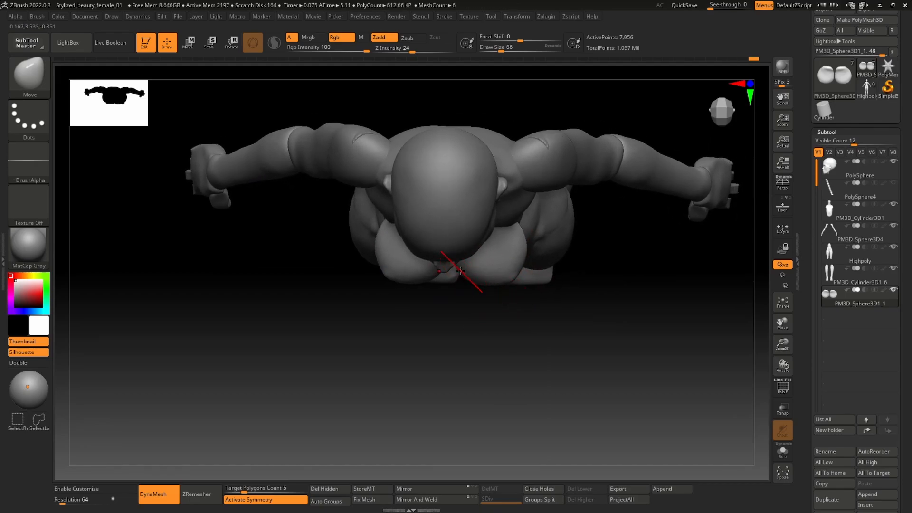
pyautogui.moveTo(460, 270); pyautogui.dragTo(303, 247)
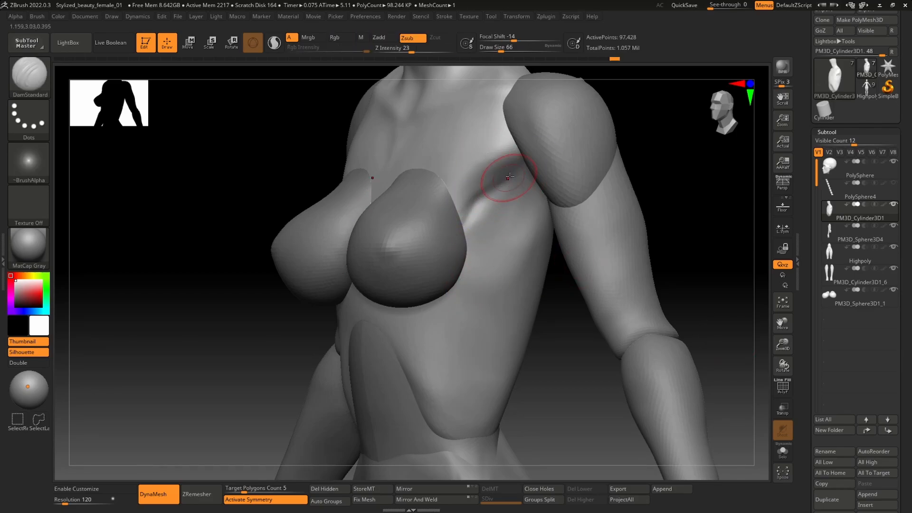
# Crease where chest meets arm, build up the pectoral near the armpit, then orbit to check.
pyautogui.moveTo(508, 177); pyautogui.dragTo(413, 279)
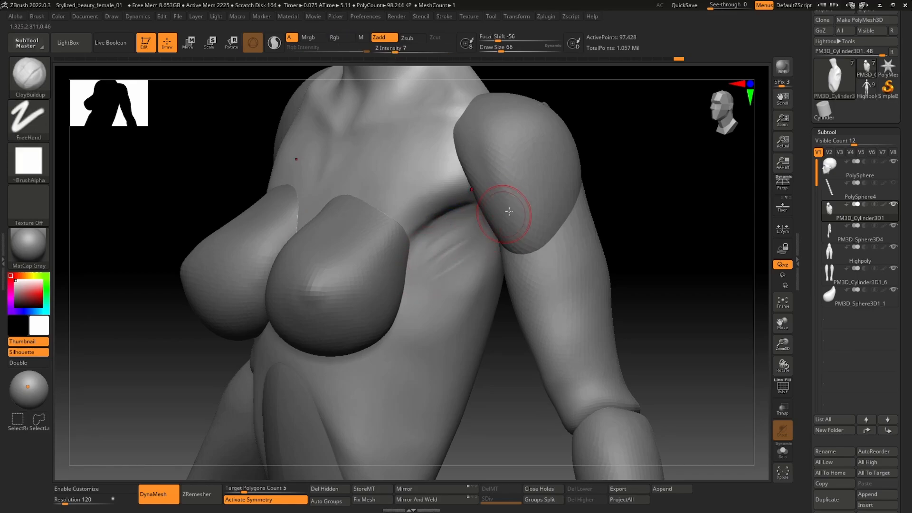
pyautogui.moveTo(509, 211); pyautogui.dragTo(495, 205)
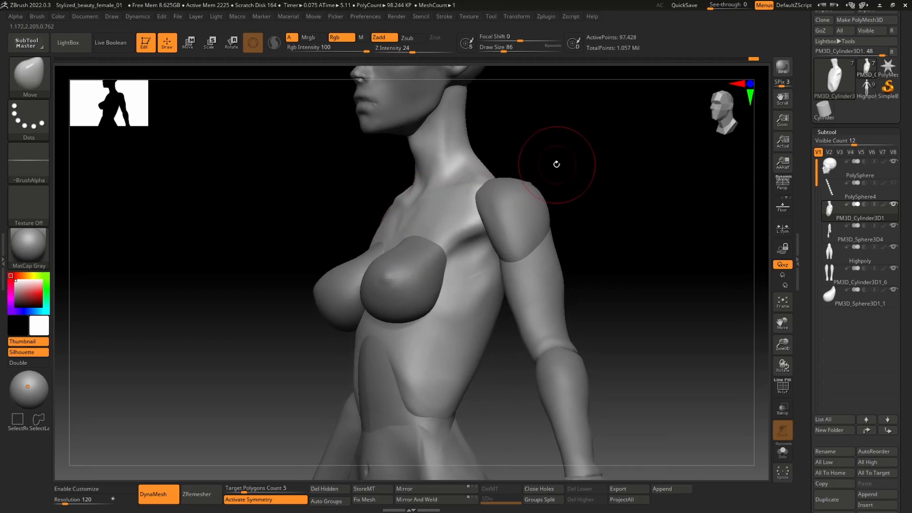
pyautogui.moveTo(555, 164); pyautogui.dragTo(594, 210)
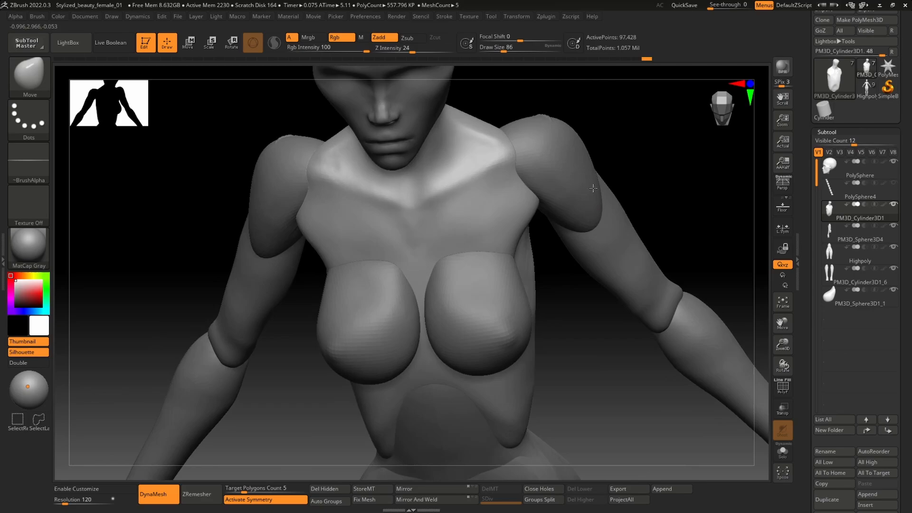
pyautogui.moveTo(593, 188); pyautogui.dragTo(560, 303)
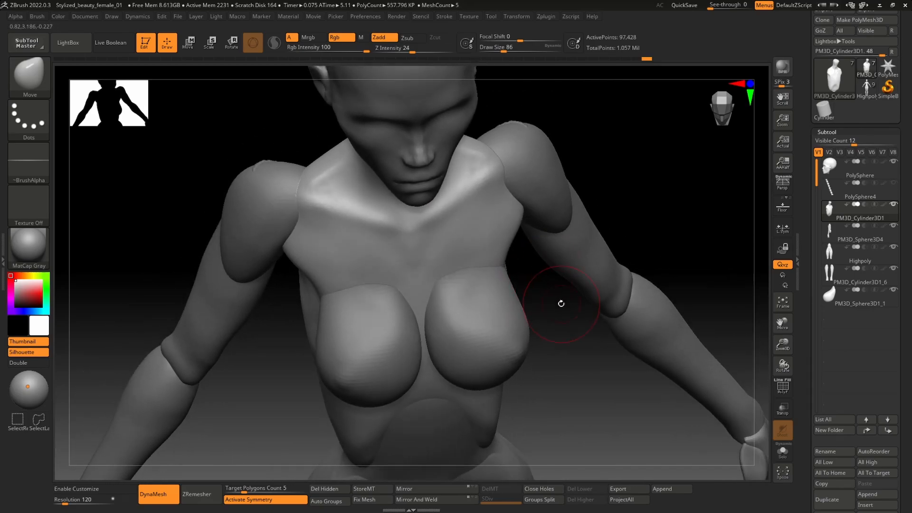